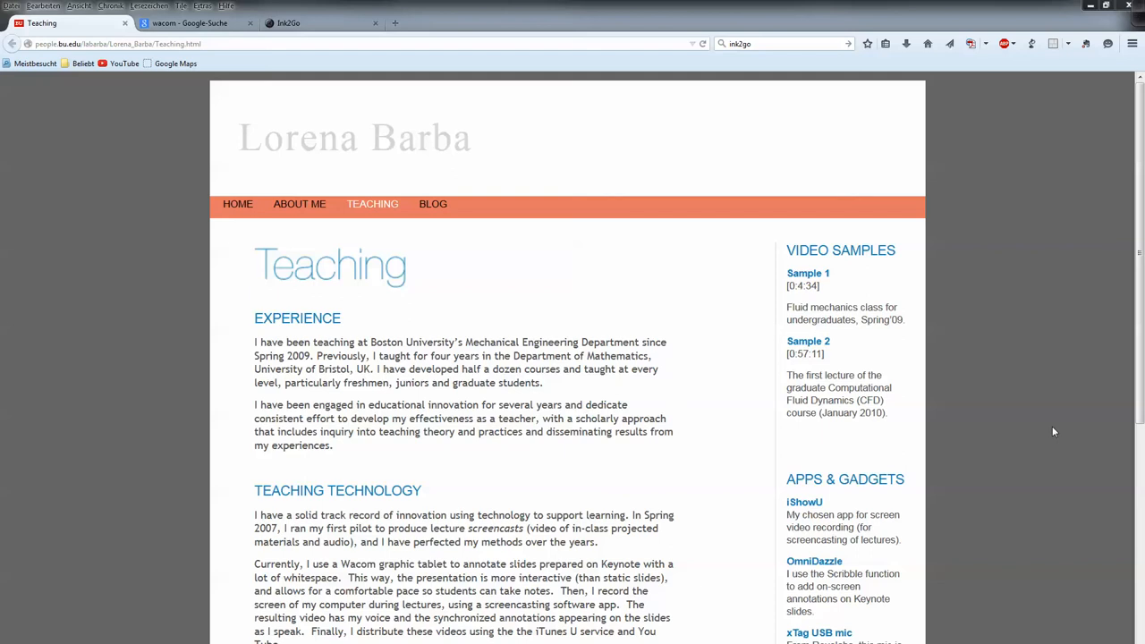
pyautogui.moveTo(1125, 390)
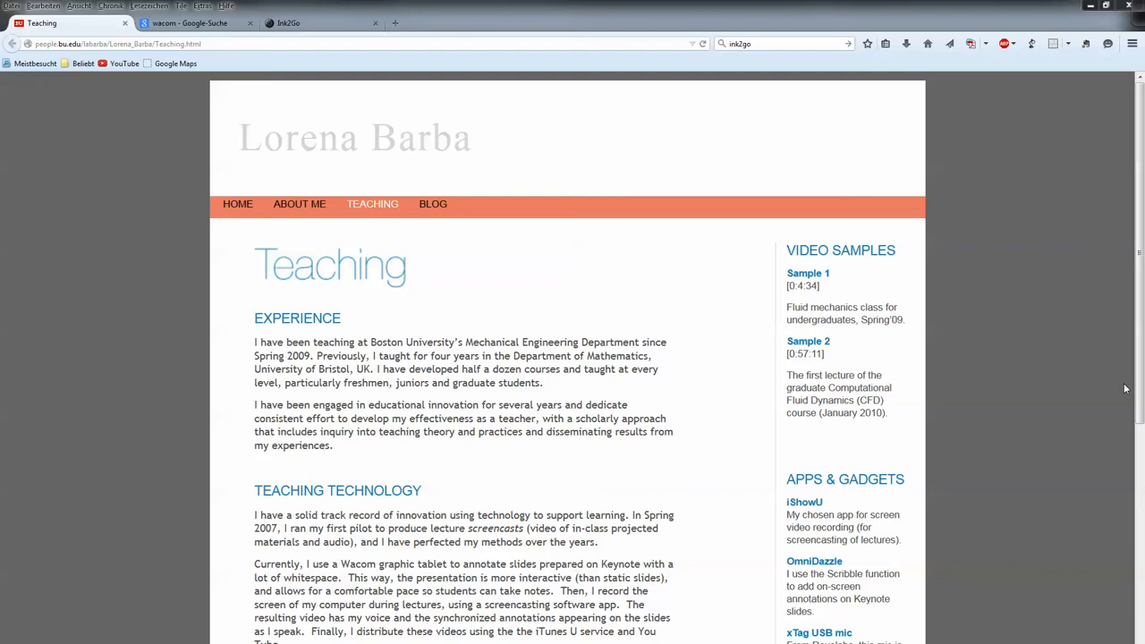
# Read further down the Teaching page toward its teaching-technology notes
pyautogui.scroll(-3)
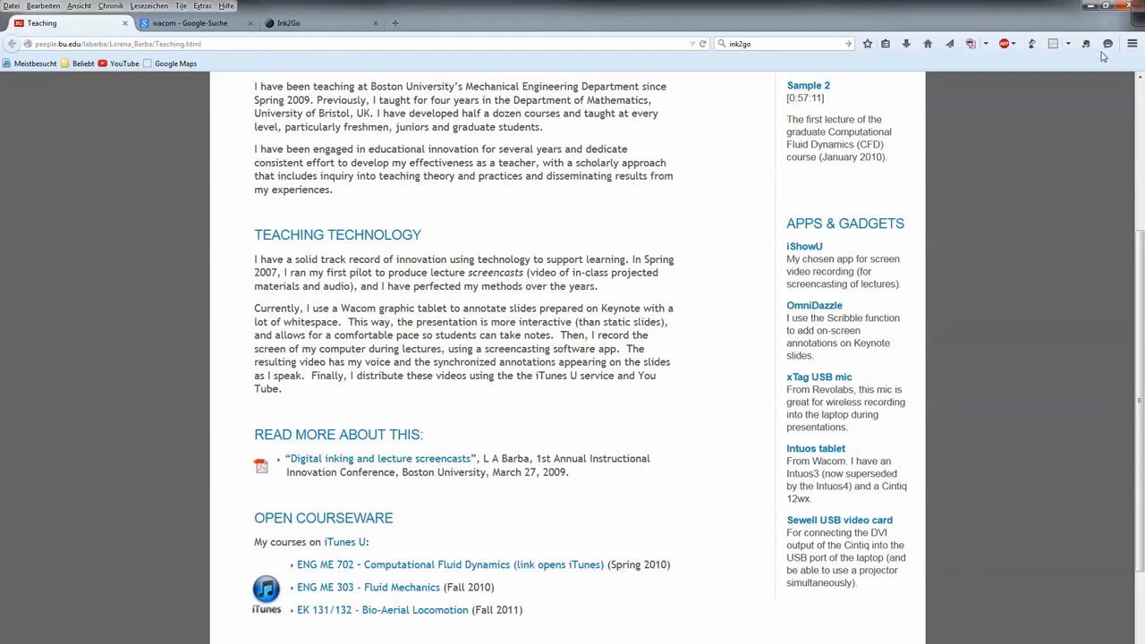
pyautogui.moveTo(805, 275)
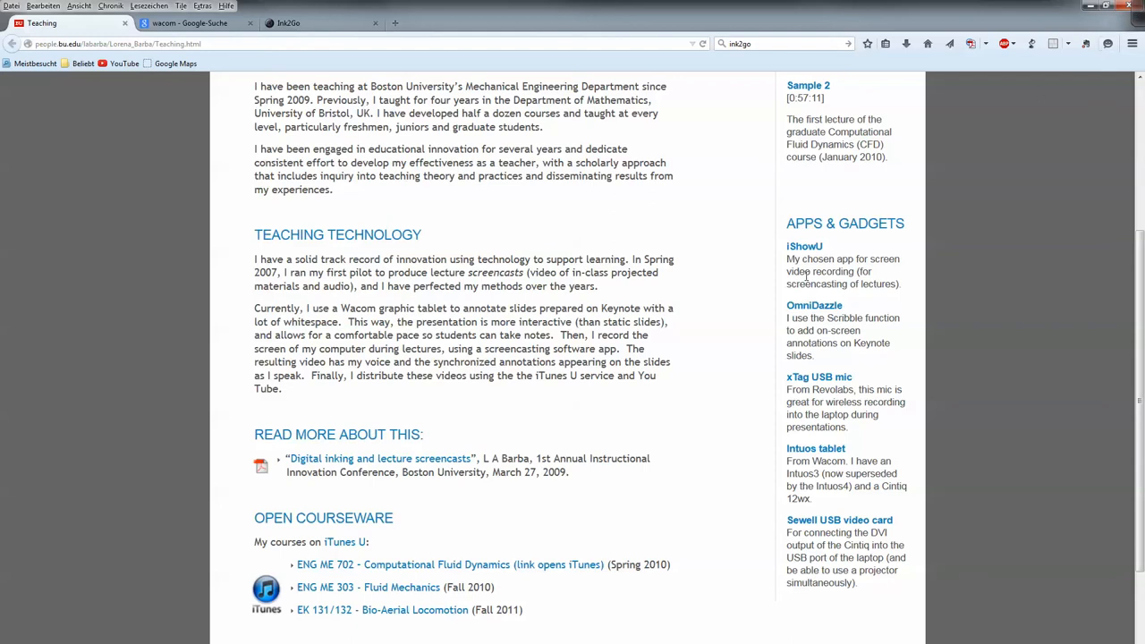
pyautogui.moveTo(877, 290)
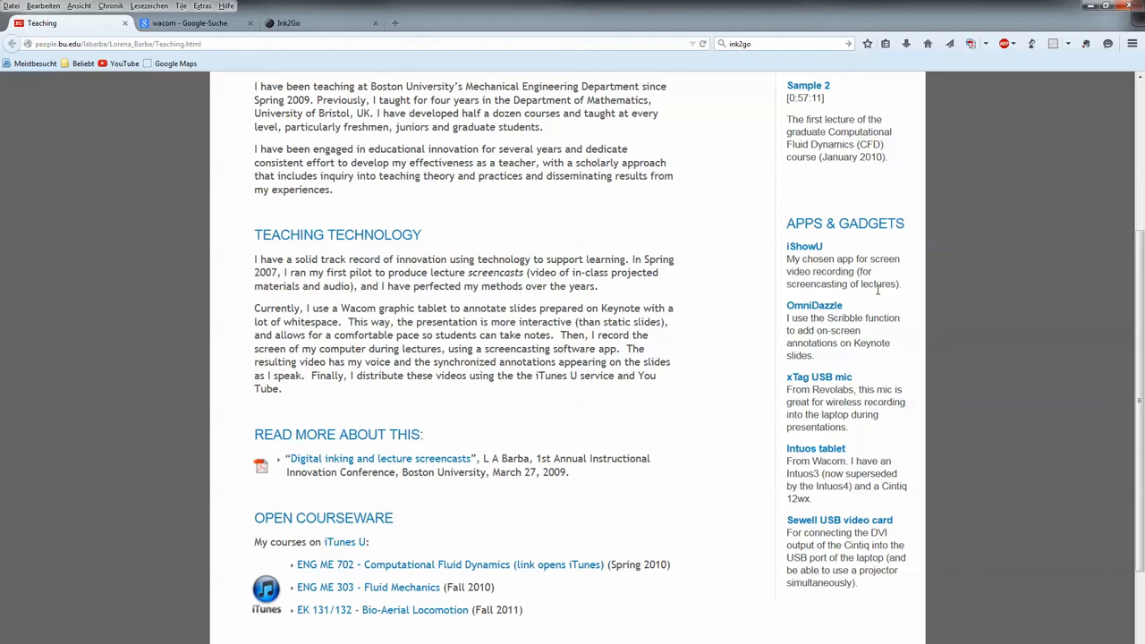
pyautogui.moveTo(619, 252)
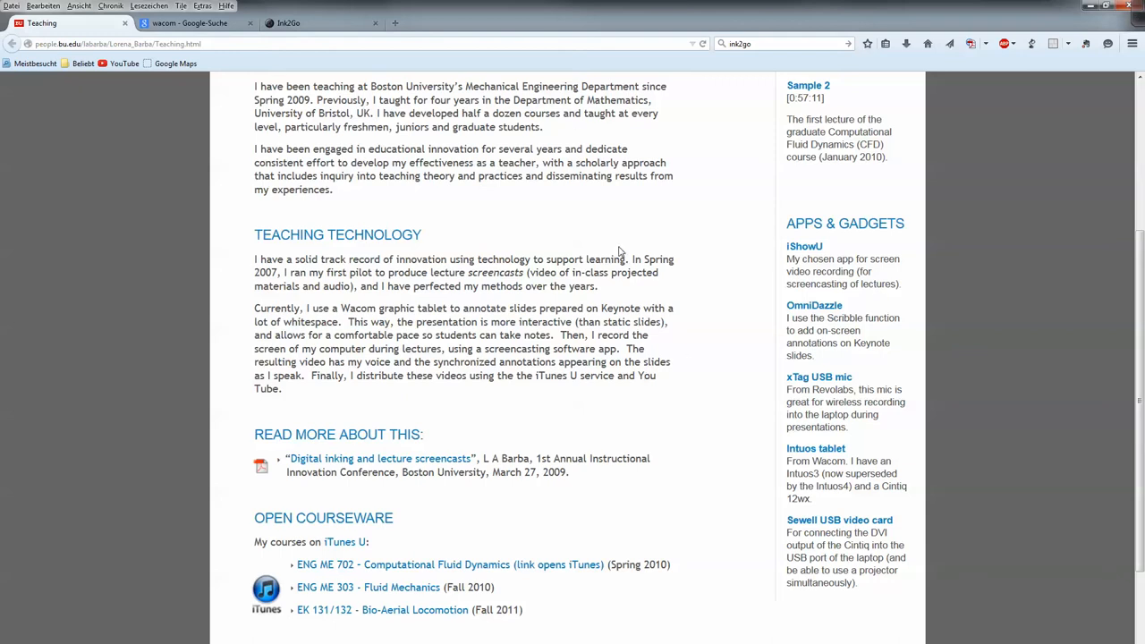
pyautogui.moveTo(397, 250)
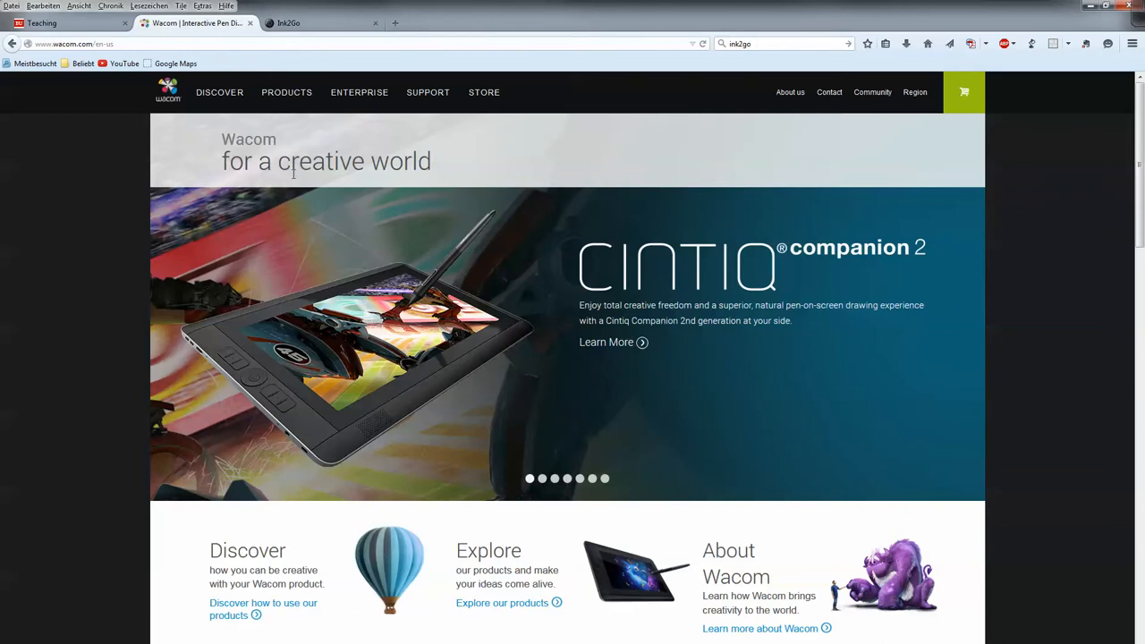
# Go to Wacom's Pen tablets page via Products and review the Intuos lineup and prices
pyautogui.click(286, 93)
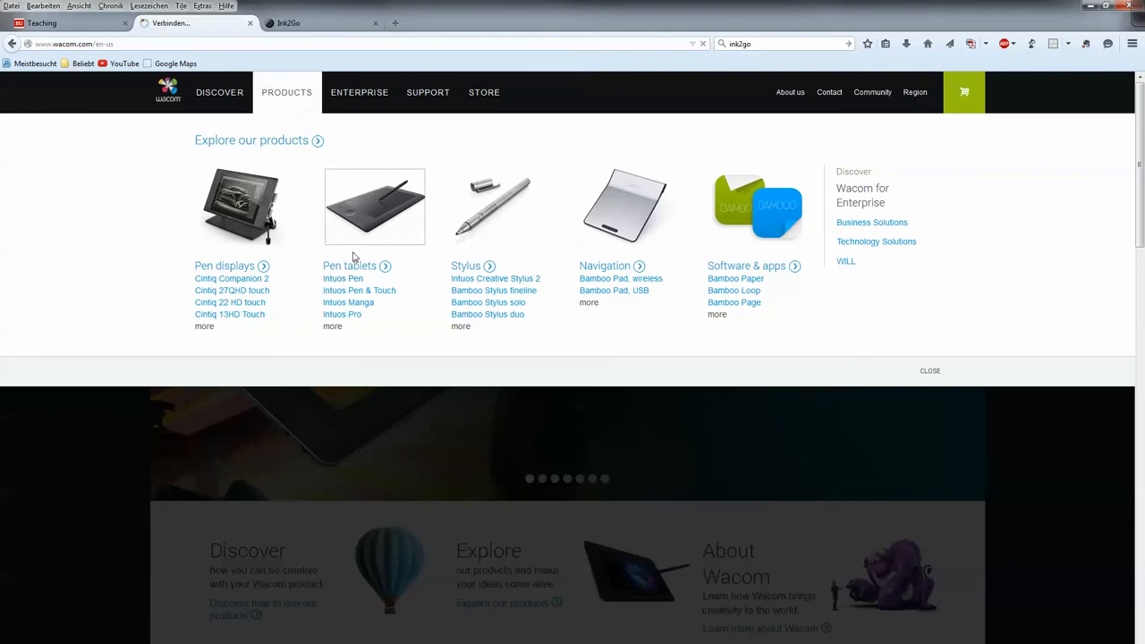
pyautogui.click(349, 265)
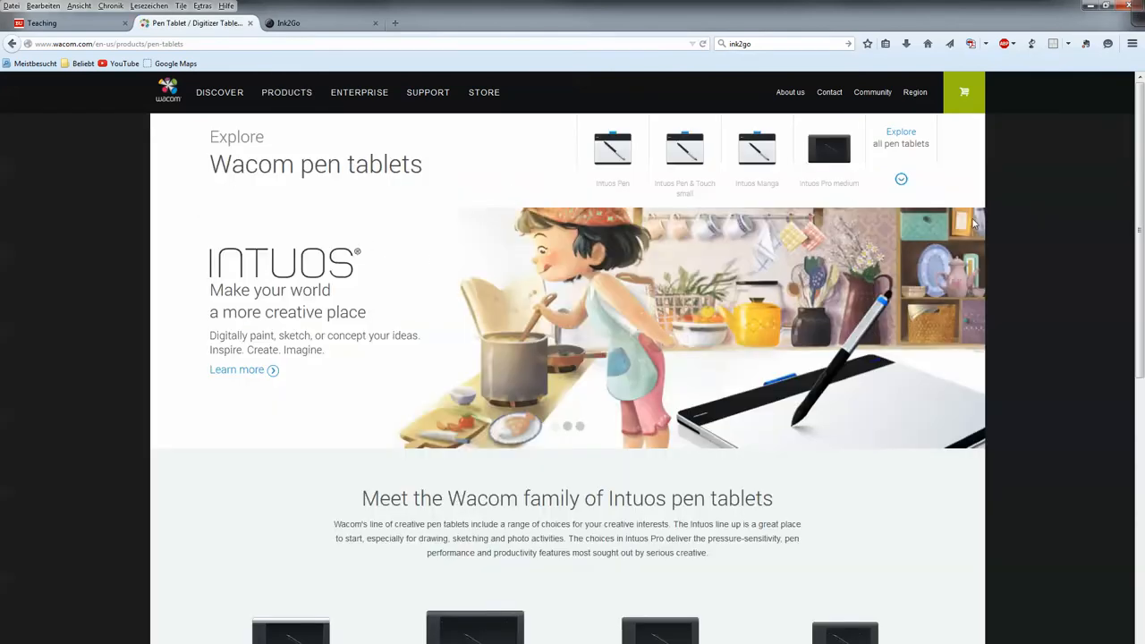
pyautogui.scroll(-3)
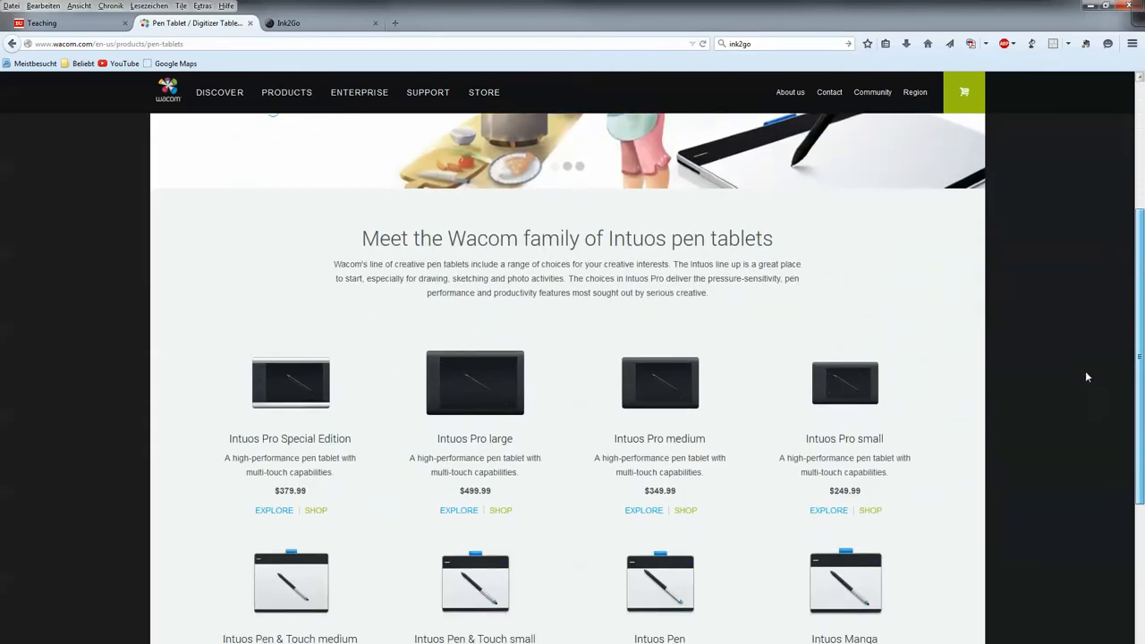
pyautogui.scroll(-3)
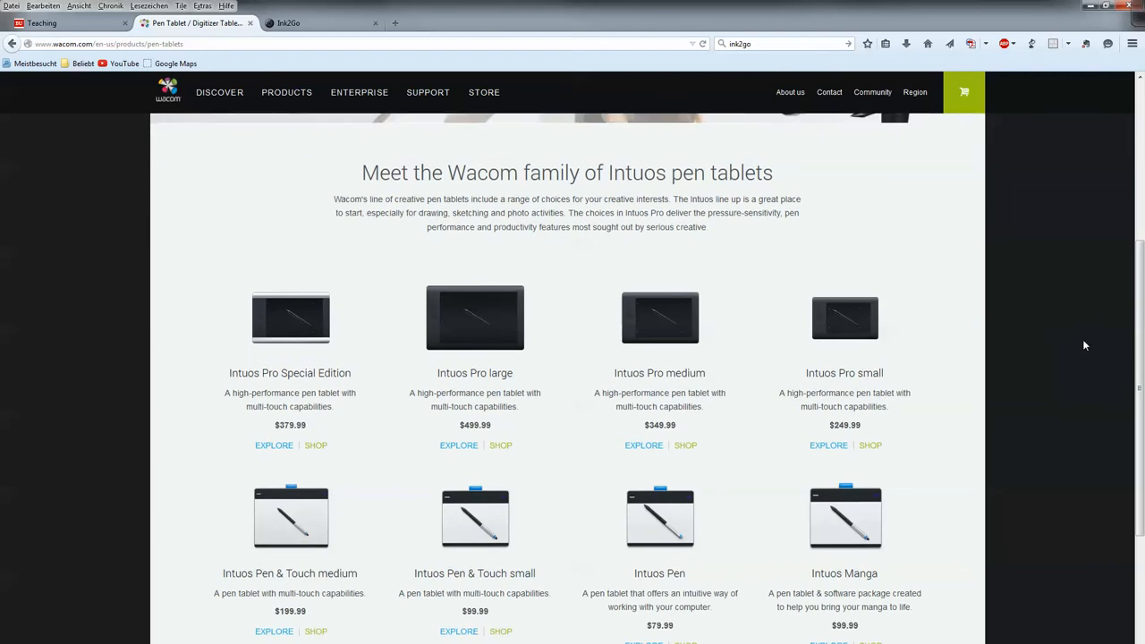
pyautogui.scroll(-3)
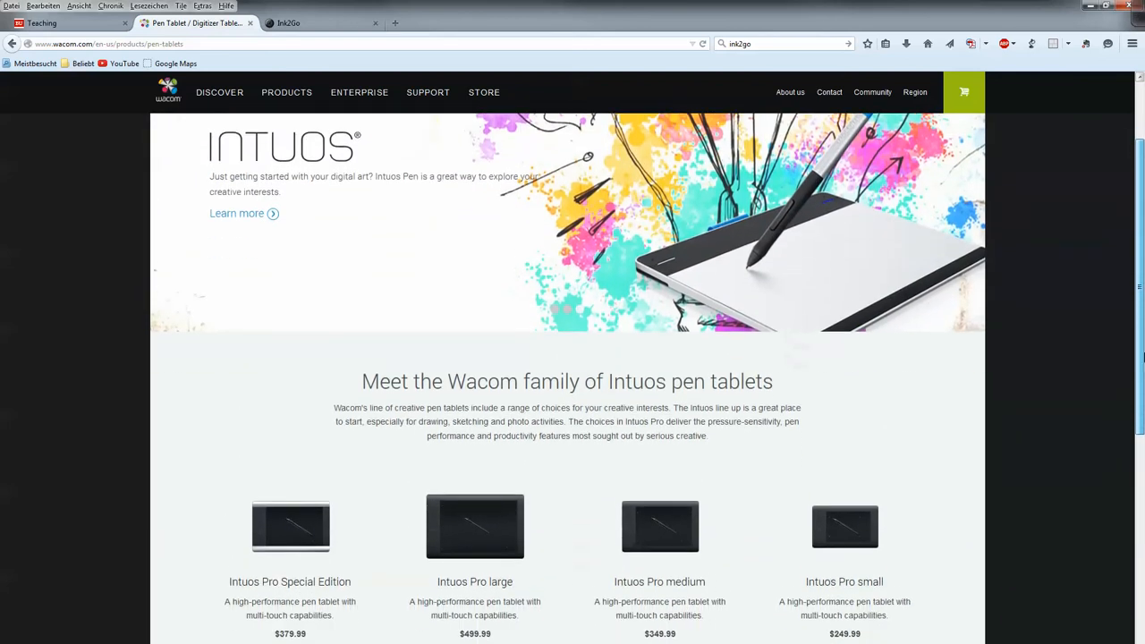
pyautogui.scroll(-3)
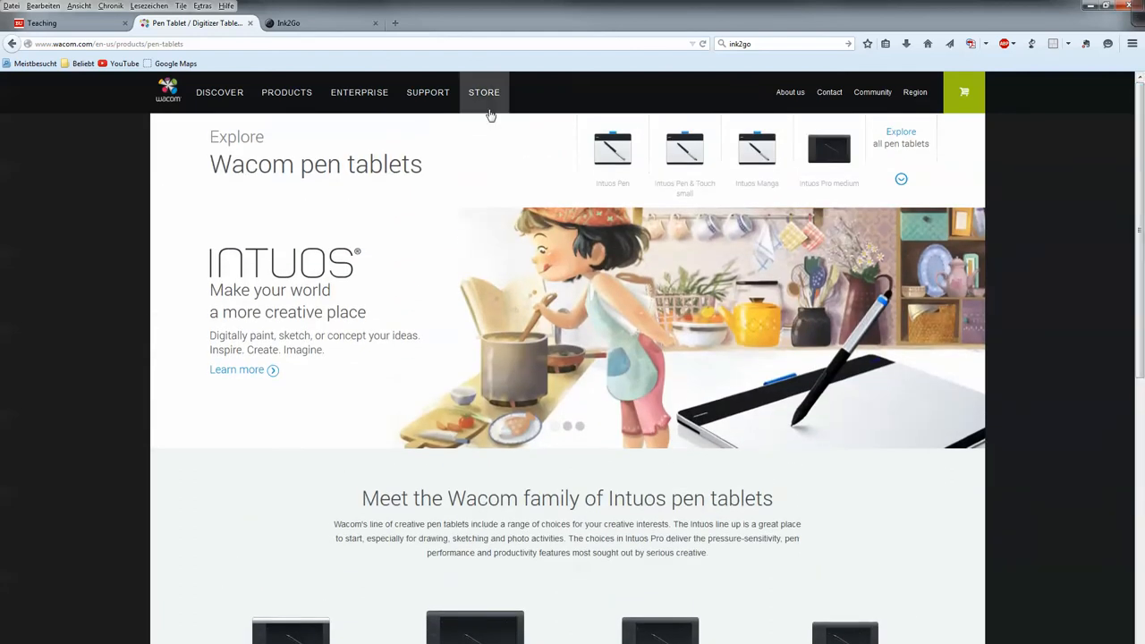
# View Wacom's pen displays page, then switch to the Google results for wacom
pyautogui.click(286, 93)
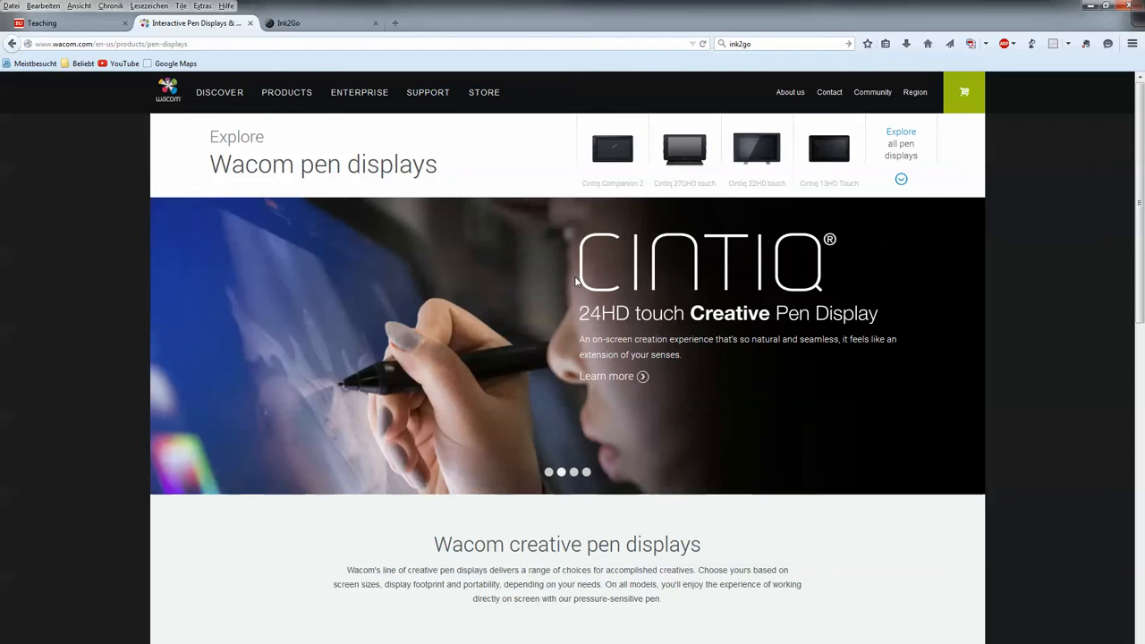
pyautogui.moveTo(541, 152)
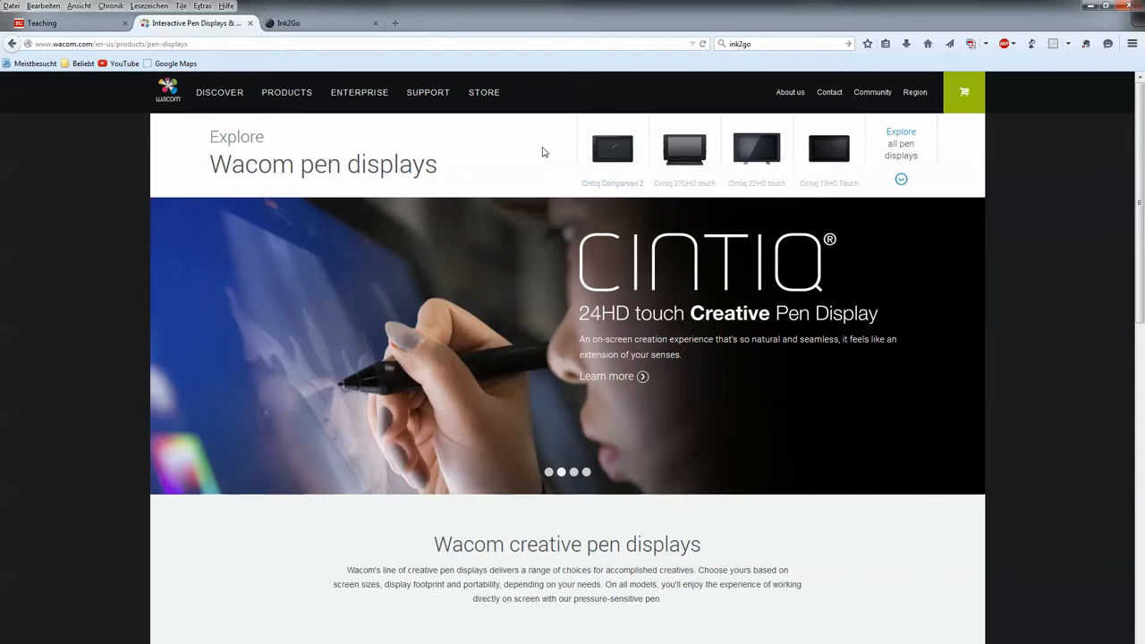
pyautogui.click(13, 43)
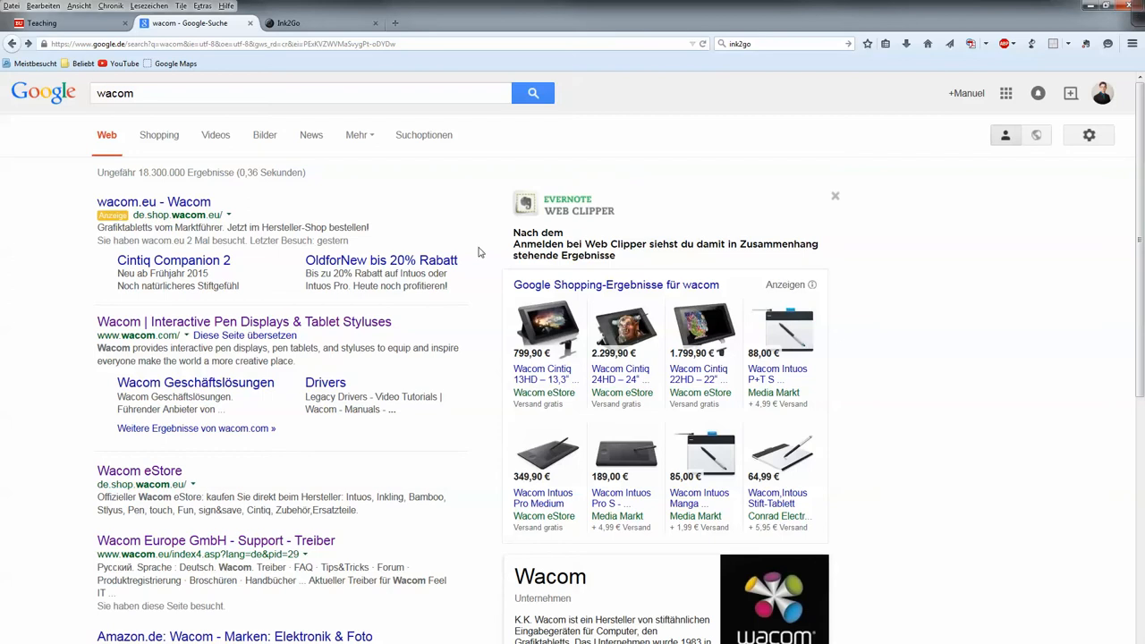
pyautogui.moveTo(93, 64)
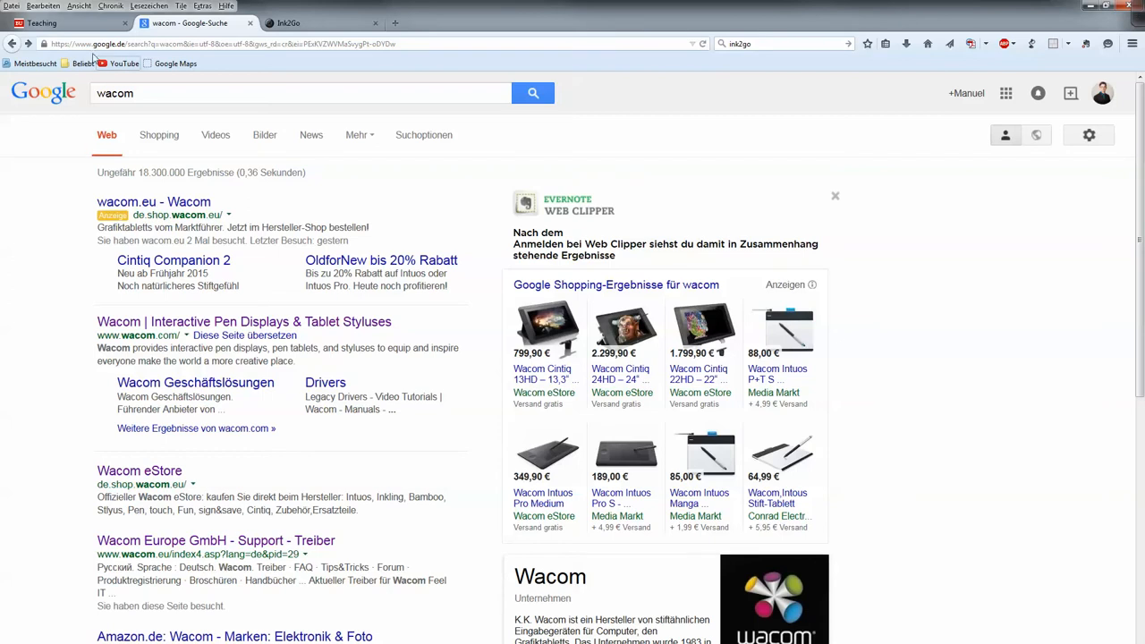
# Return to the Teaching page at its teaching-technology section
pyautogui.click(68, 22)
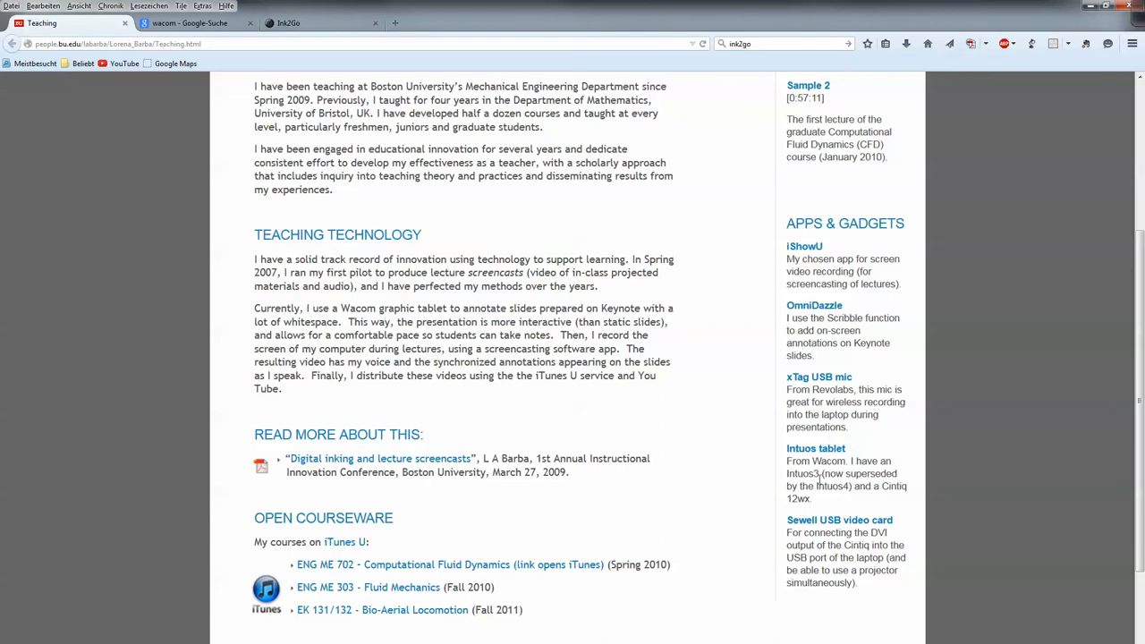
pyautogui.moveTo(819, 480)
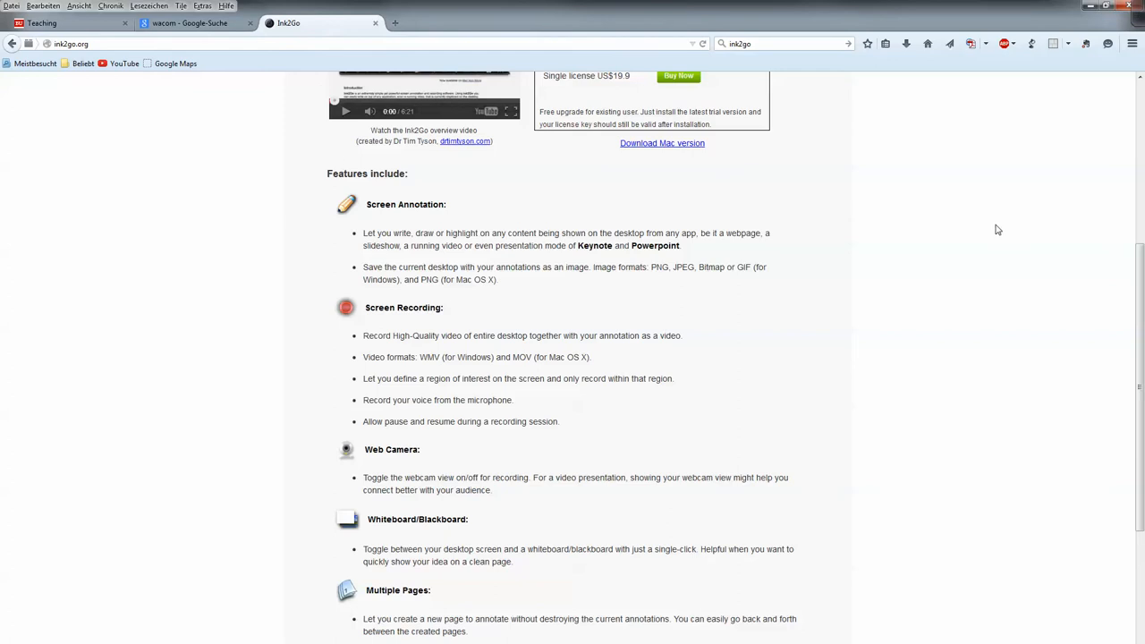
# Bring the ink2go.org page back to its top before annotating
pyautogui.scroll(3)
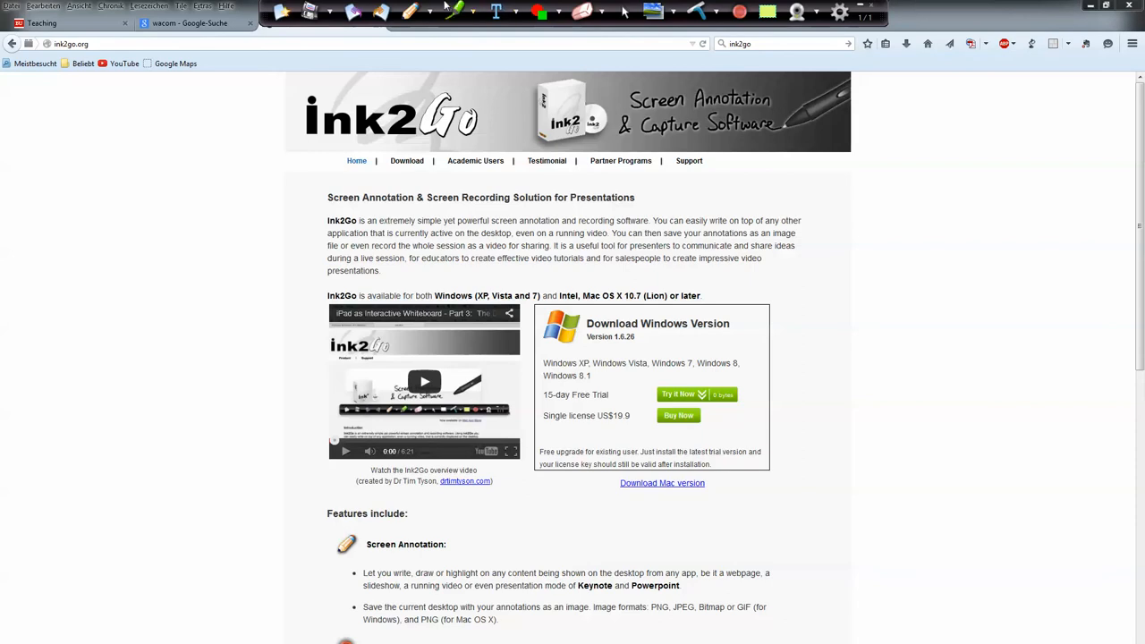
pyautogui.moveTo(326, 13)
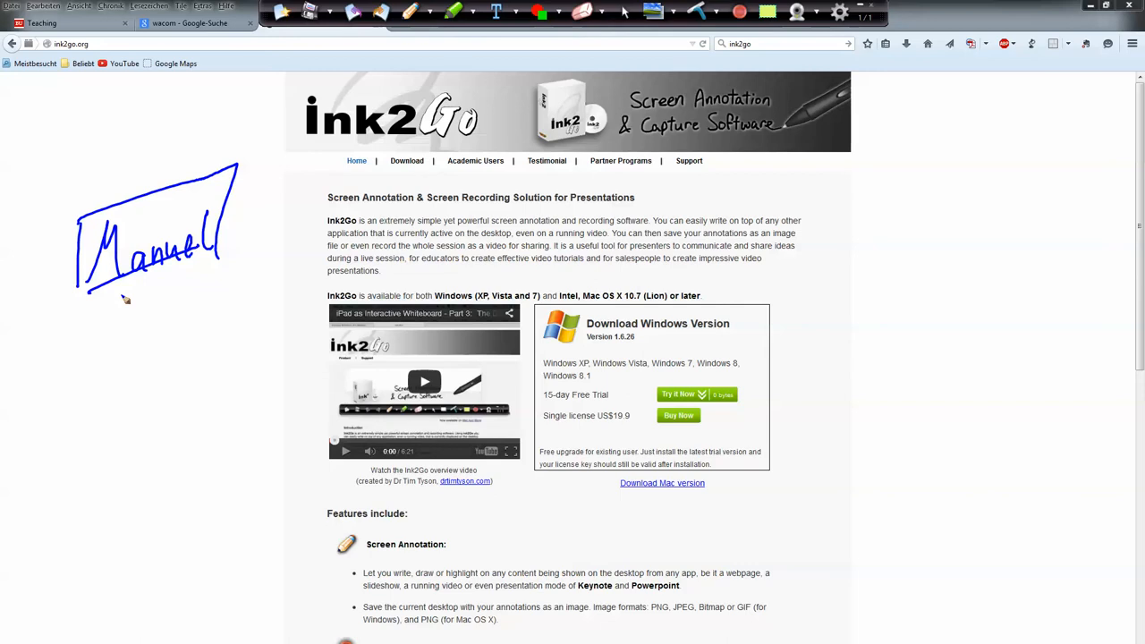
pyautogui.moveTo(61, 319)
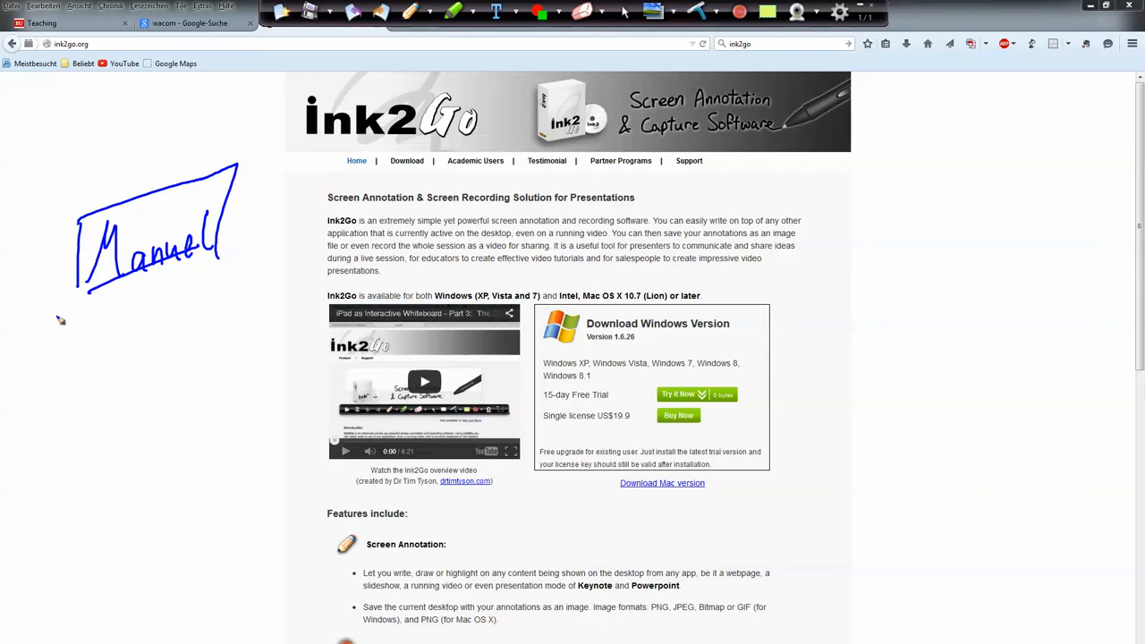
pyautogui.moveTo(79, 348)
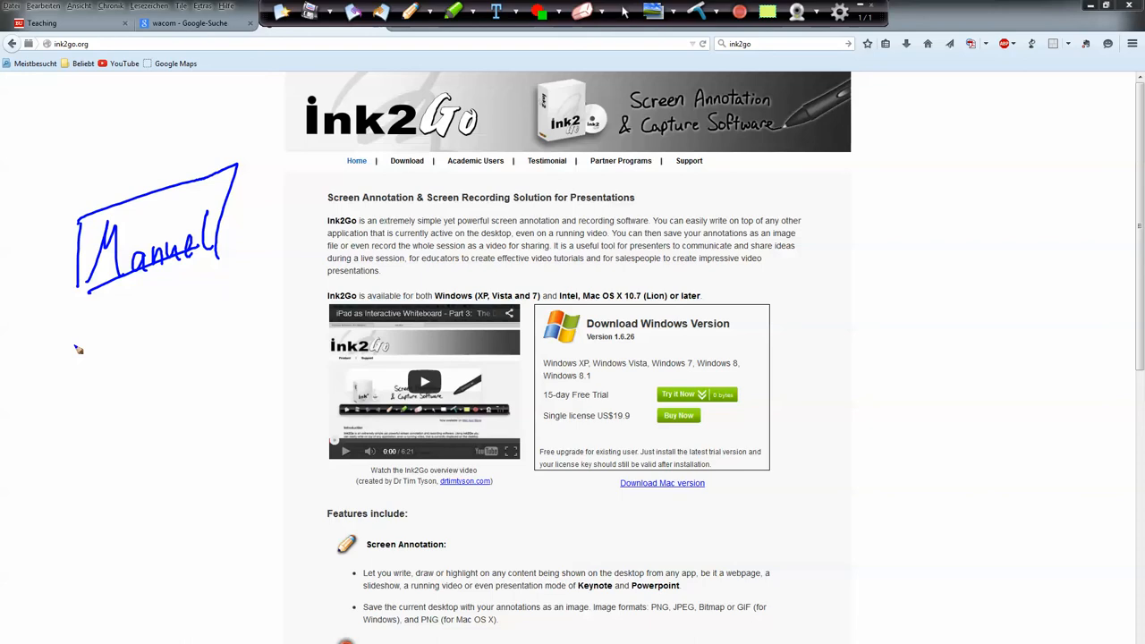
# Handwrite ∂x/∂t and ∂ρ/∂x in the left margin, plus a dashed stroke near the bottom
pyautogui.moveTo(81, 371); pyautogui.dragTo(86, 402)
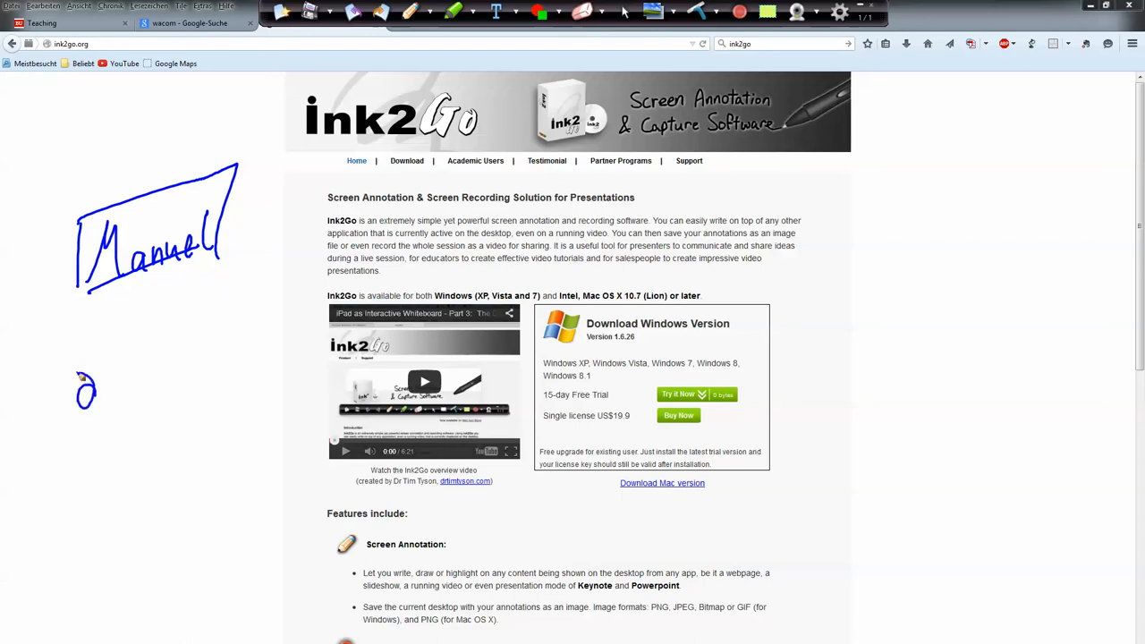
pyautogui.moveTo(86, 390); pyautogui.dragTo(116, 429)
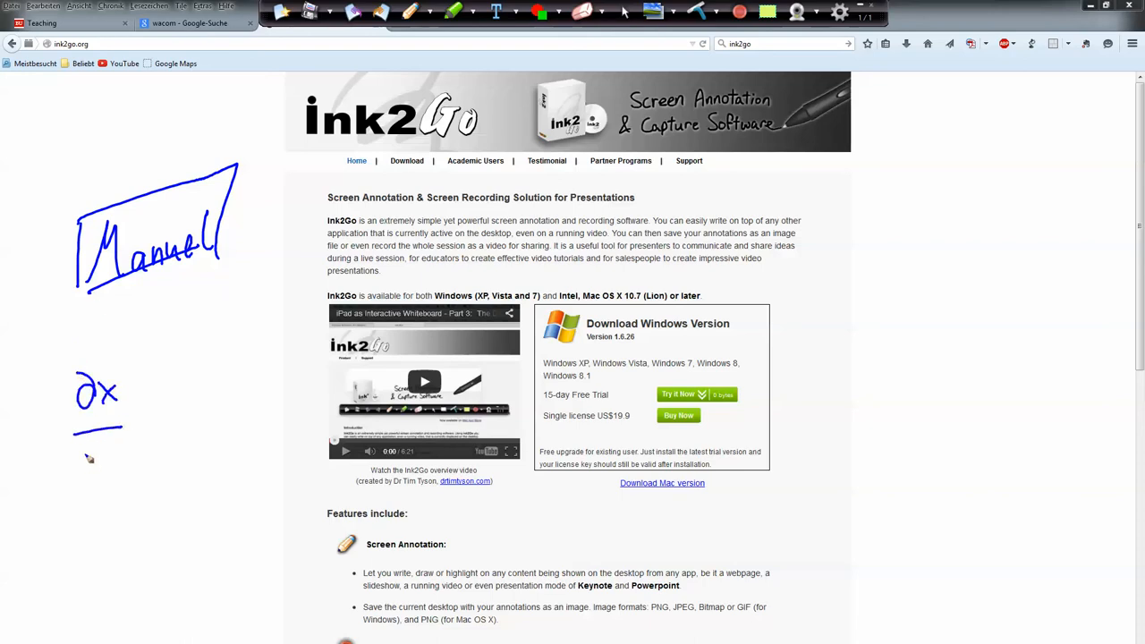
pyautogui.moveTo(81, 447); pyautogui.dragTo(116, 469)
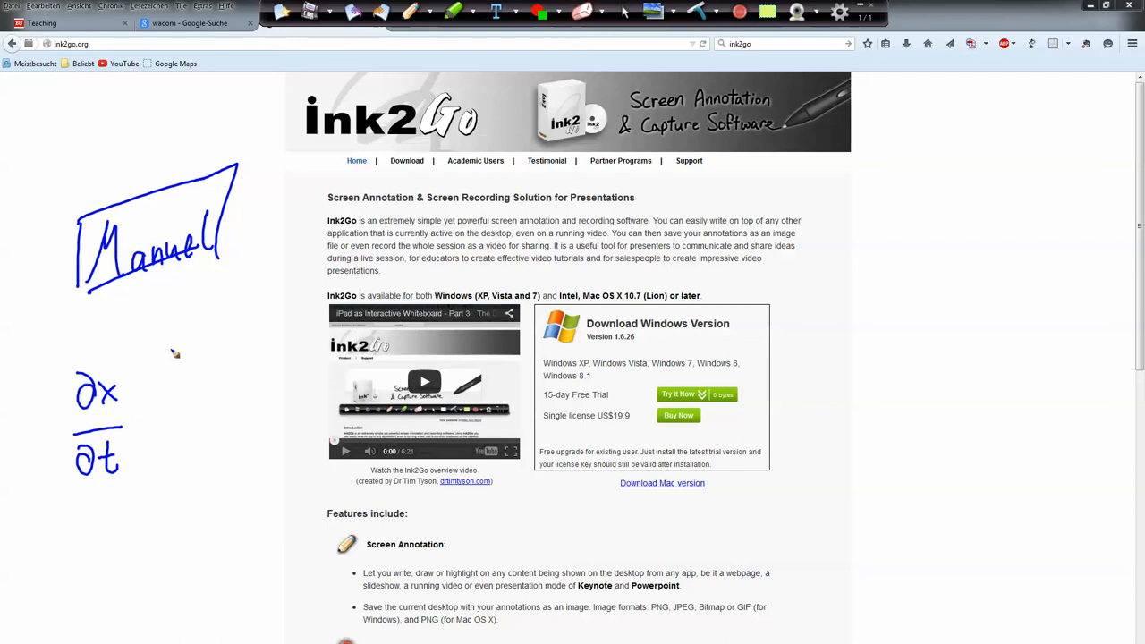
pyautogui.moveTo(201, 397)
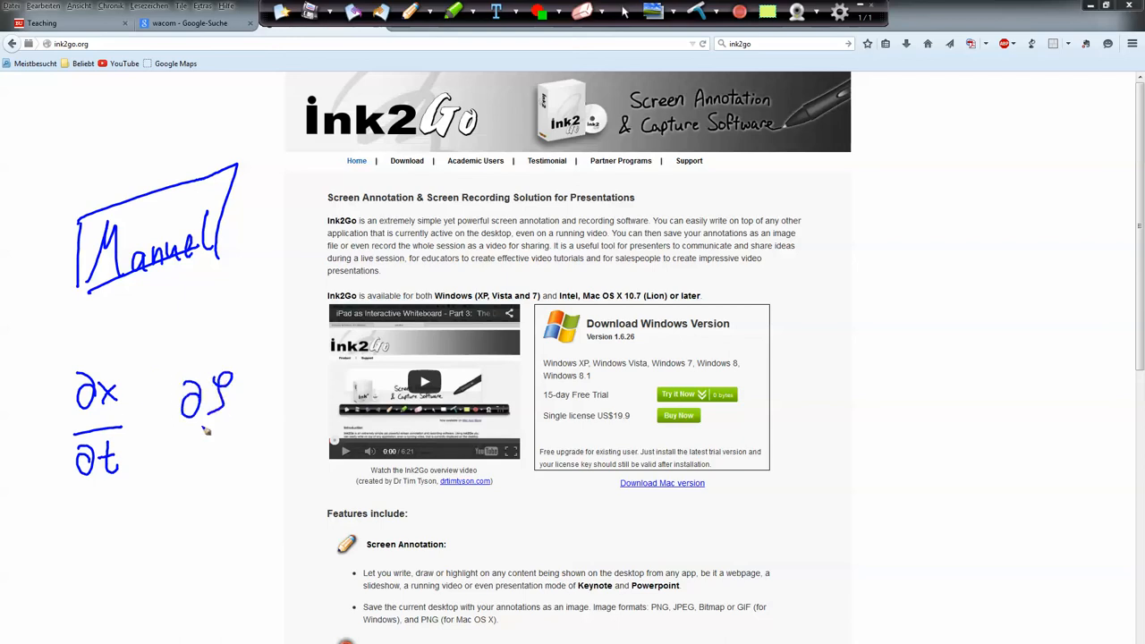
pyautogui.moveTo(188, 435); pyautogui.dragTo(224, 480)
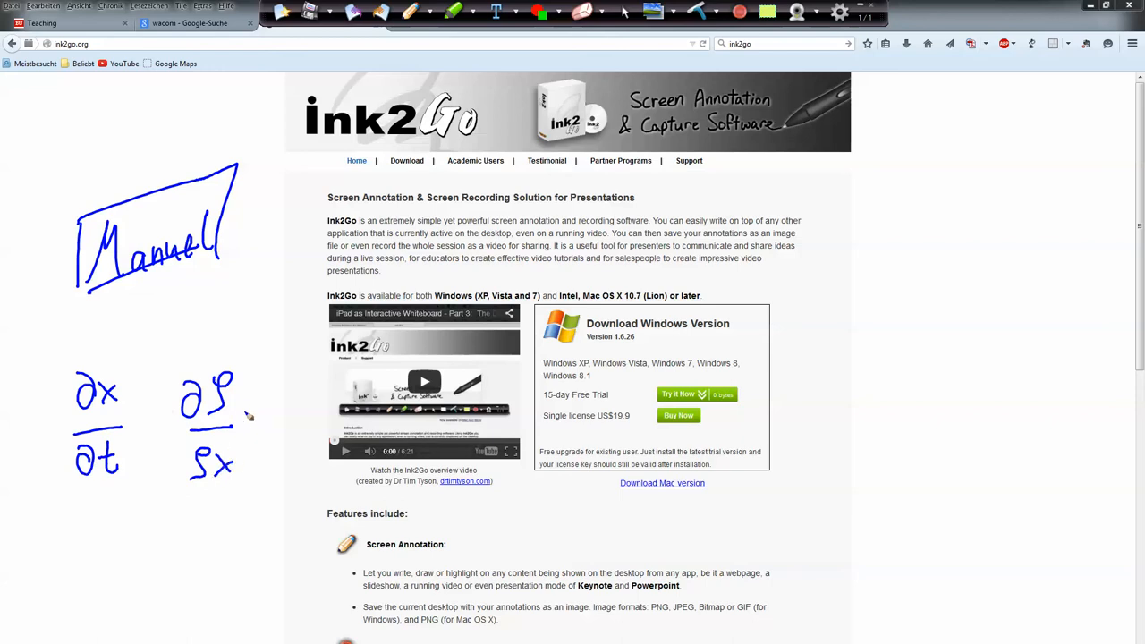
pyautogui.moveTo(340, 290)
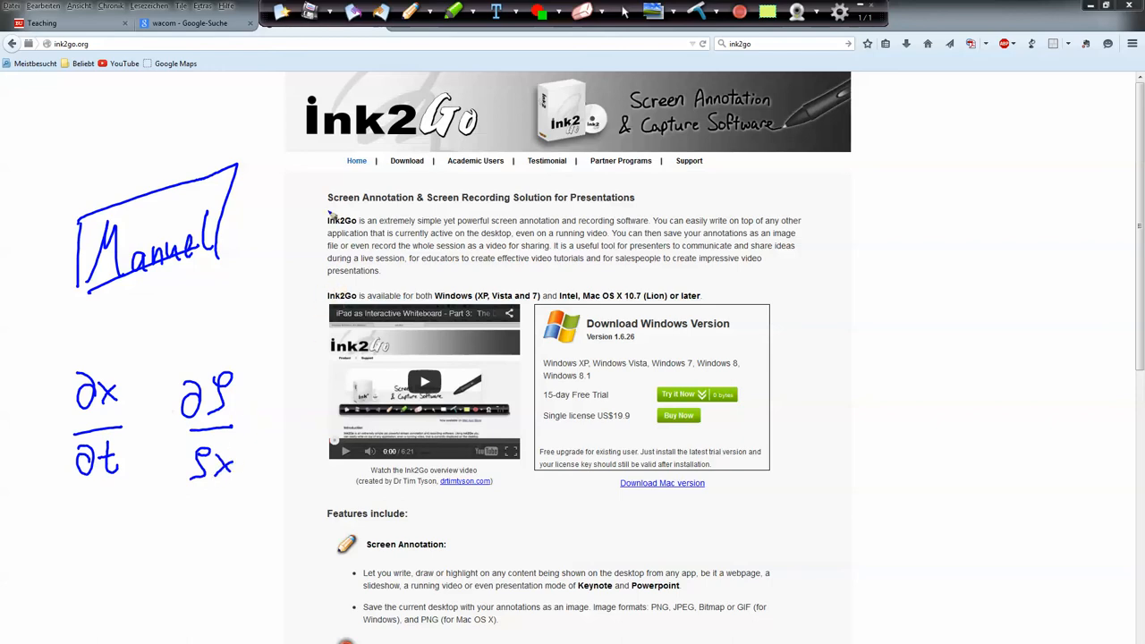
pyautogui.moveTo(311, 322)
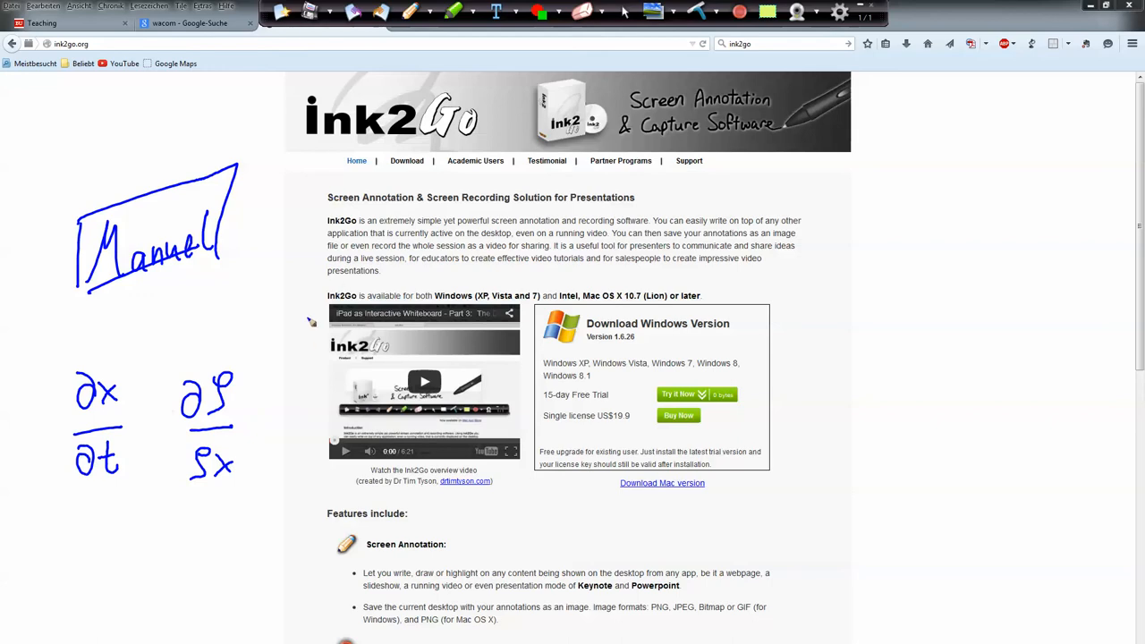
pyautogui.moveTo(233, 440)
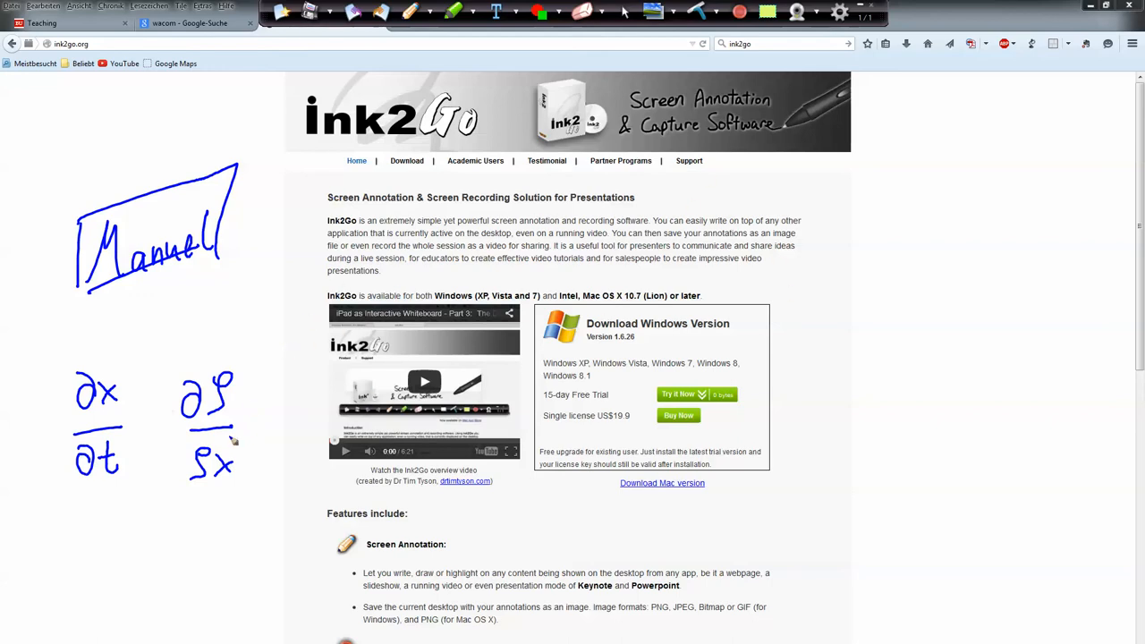
pyautogui.moveTo(108, 537); pyautogui.dragTo(242, 587)
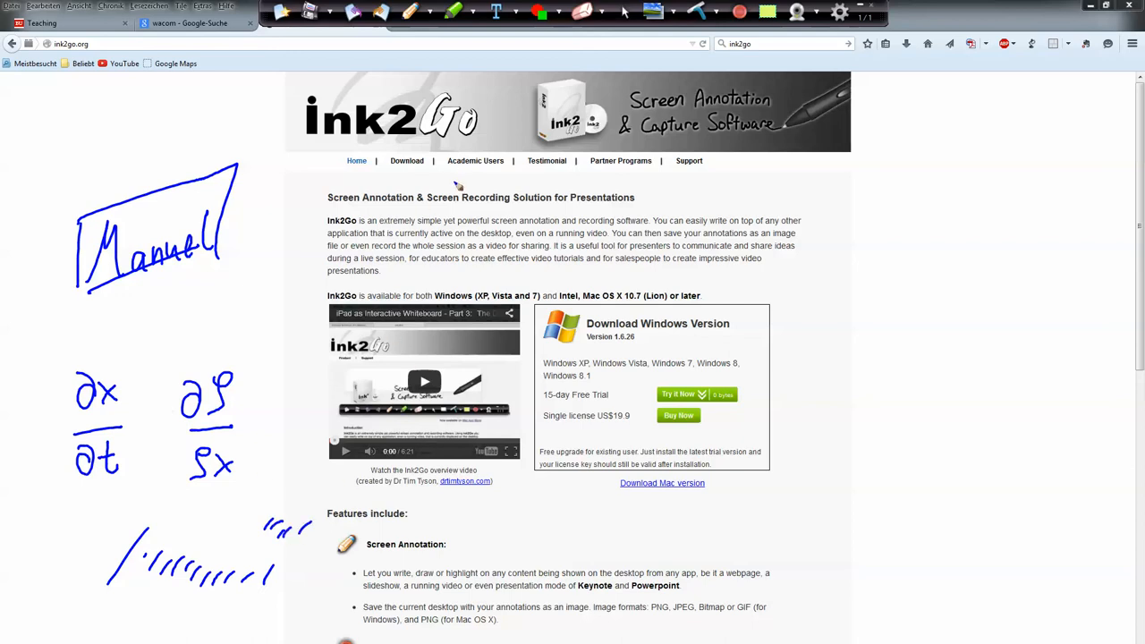
pyautogui.moveTo(401, 272)
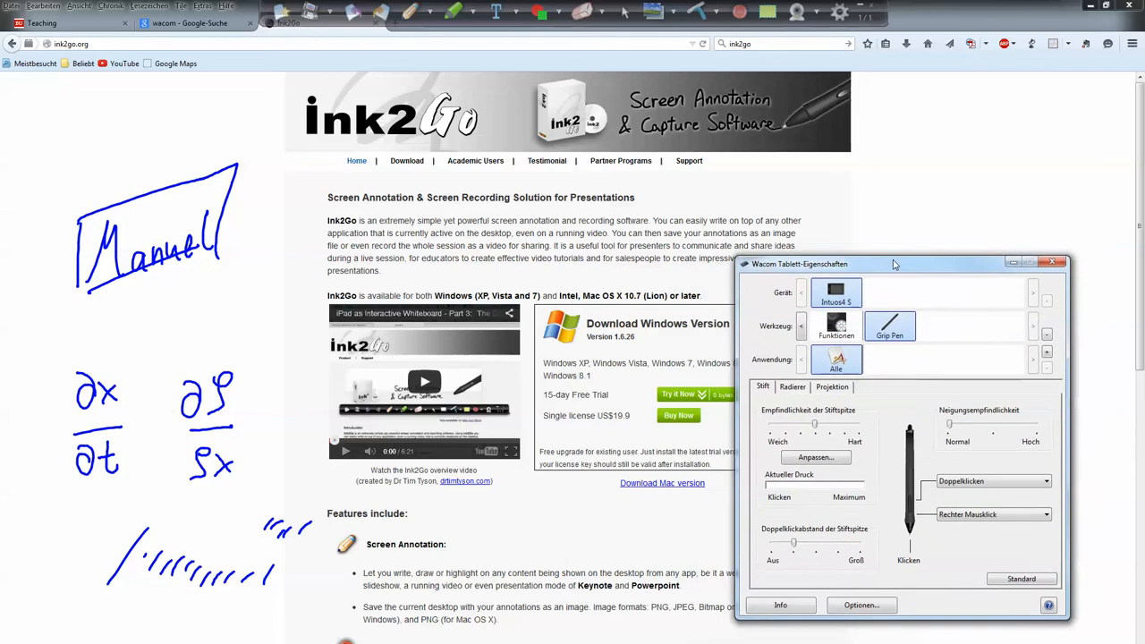
pyautogui.click(823, 387)
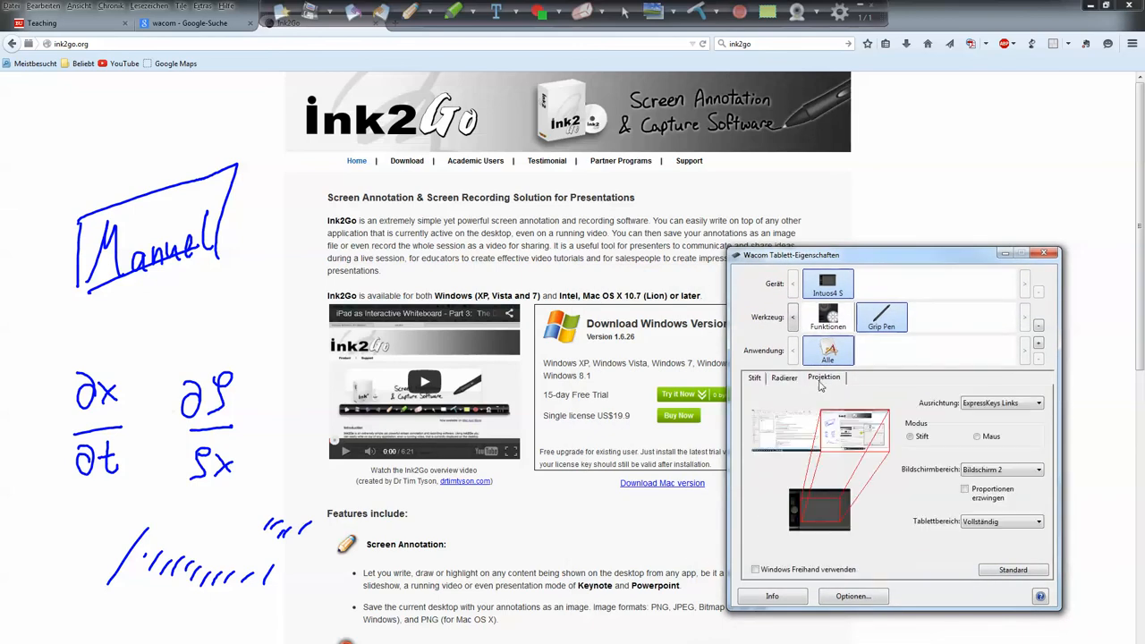
pyautogui.click(755, 569)
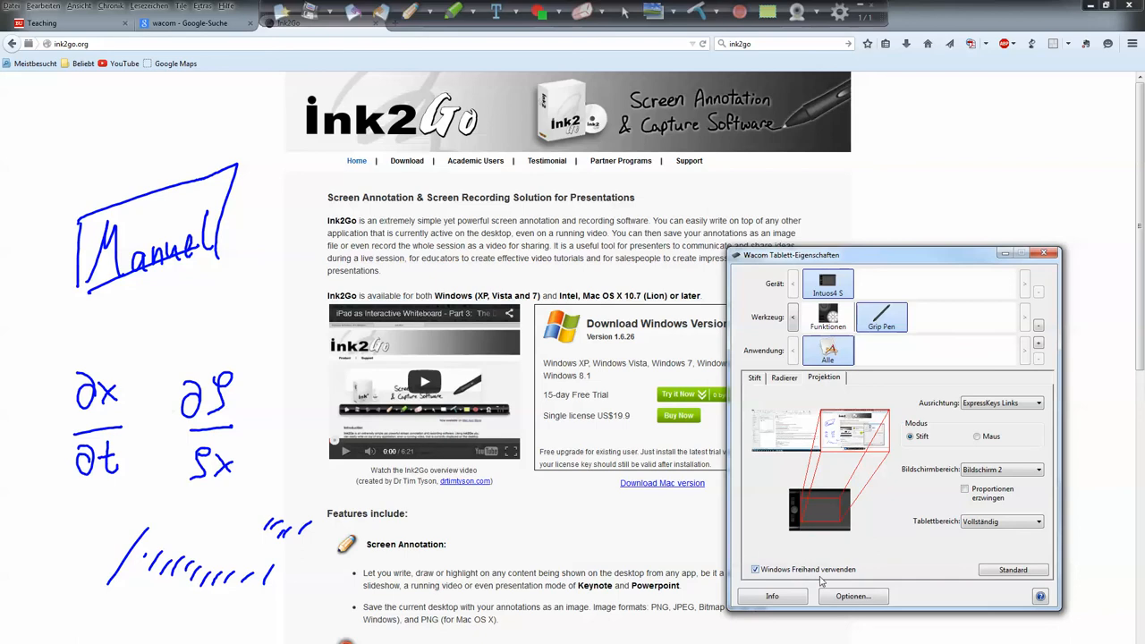
pyautogui.click(1045, 254)
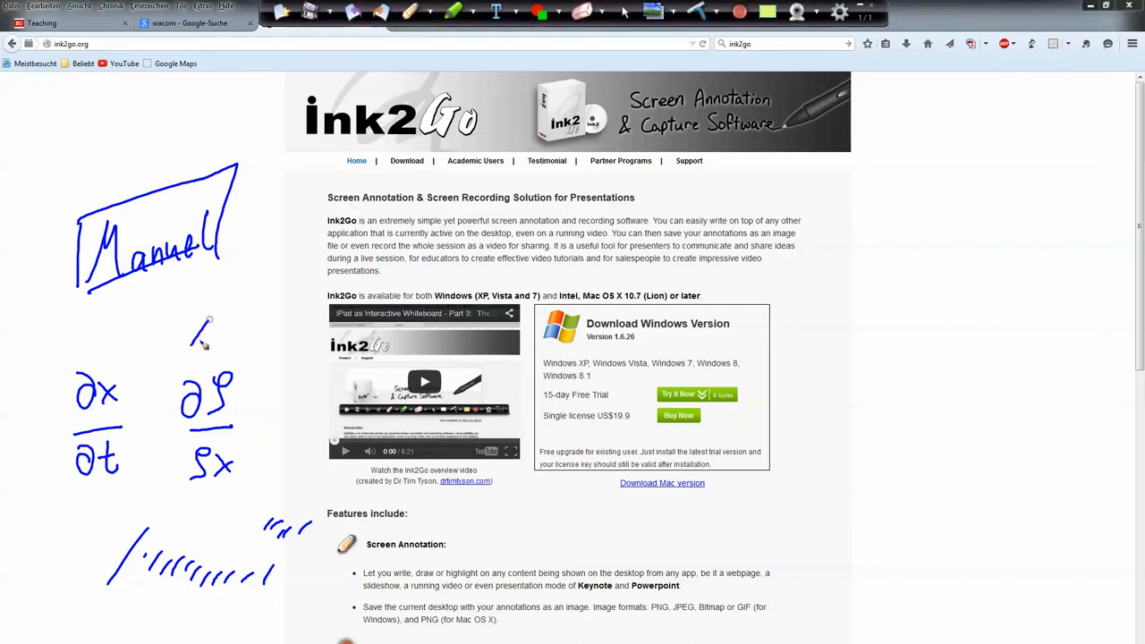
# Draw short hatch strokes around the handwritten derivative fractions
pyautogui.moveTo(193, 322); pyautogui.dragTo(278, 380)
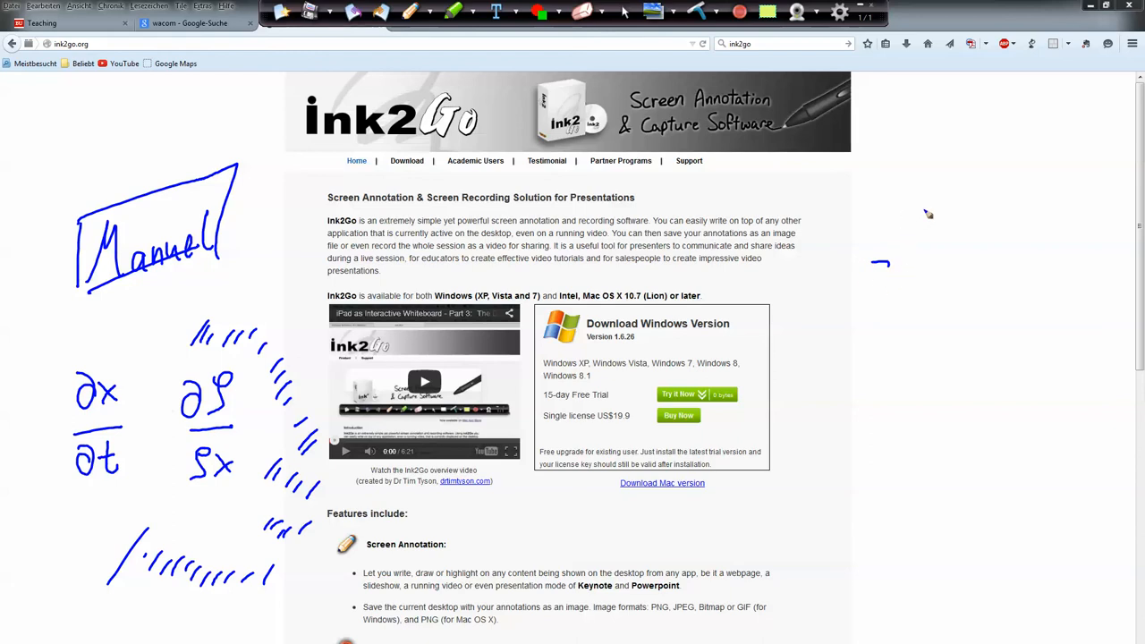
pyautogui.moveTo(422, 292)
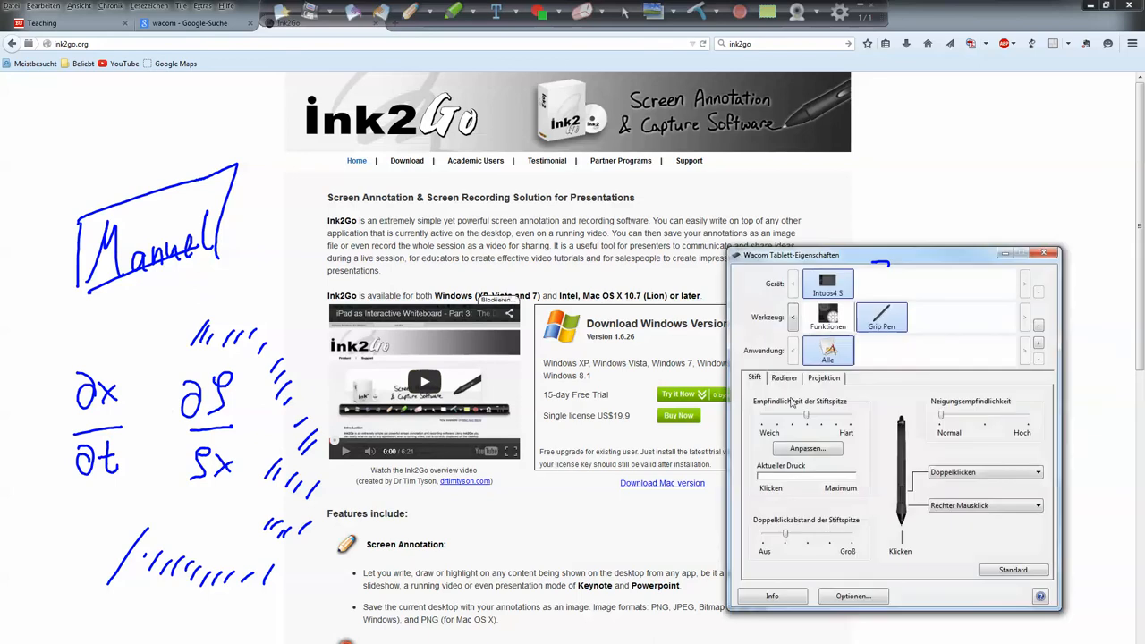
# Check the pen's screen mapping under Projektion and close Wacom Tablet Properties
pyautogui.click(823, 377)
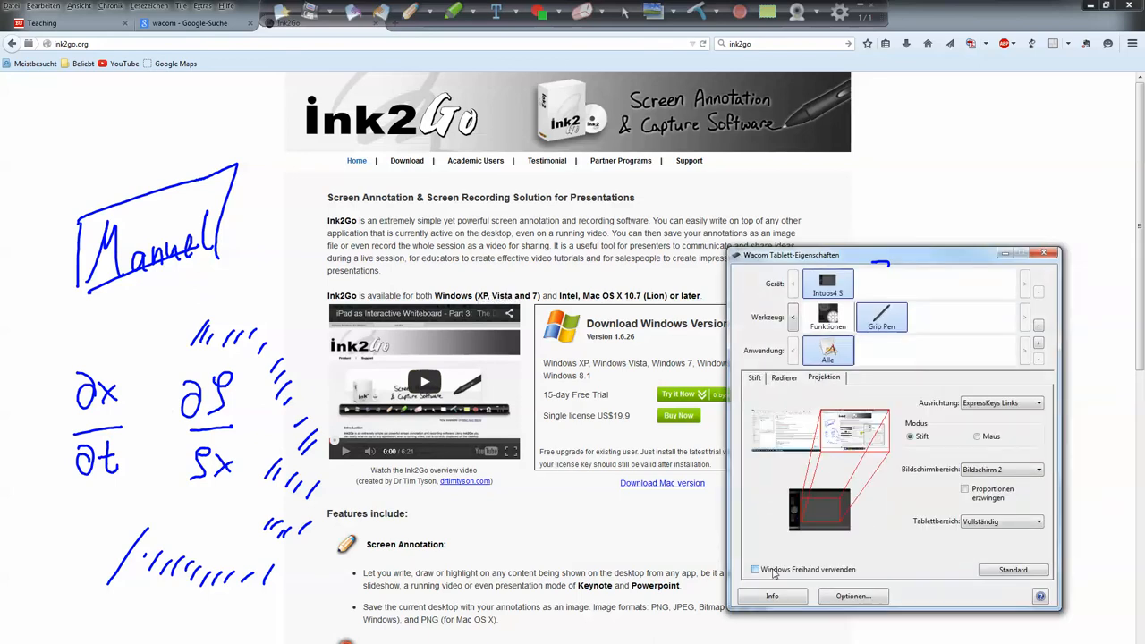
pyautogui.click(1045, 254)
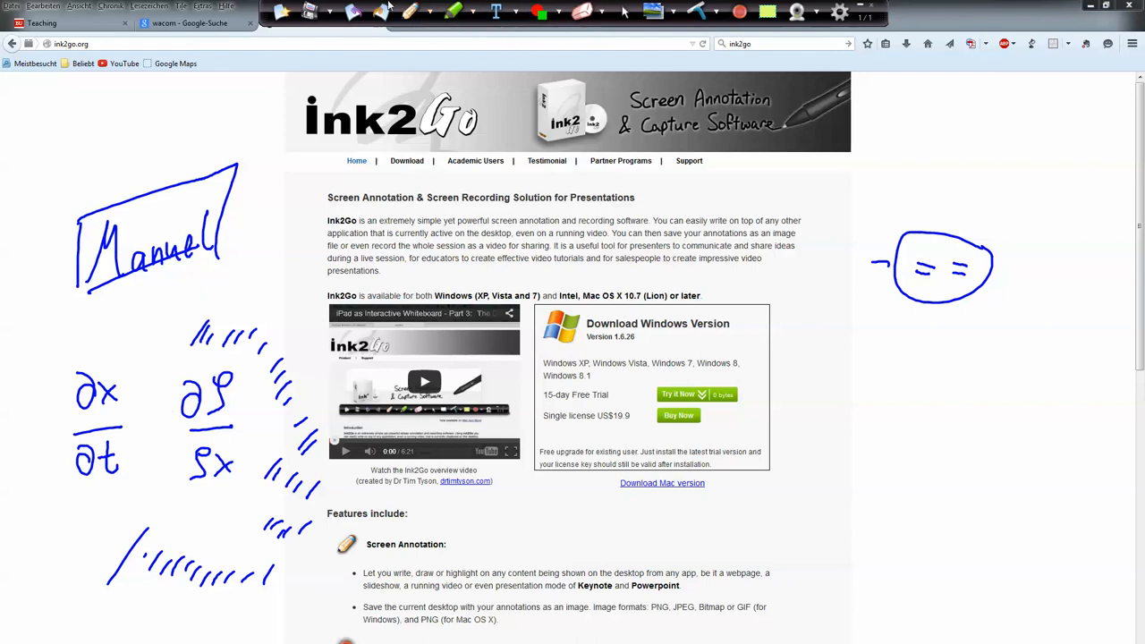
pyautogui.moveTo(385, 10)
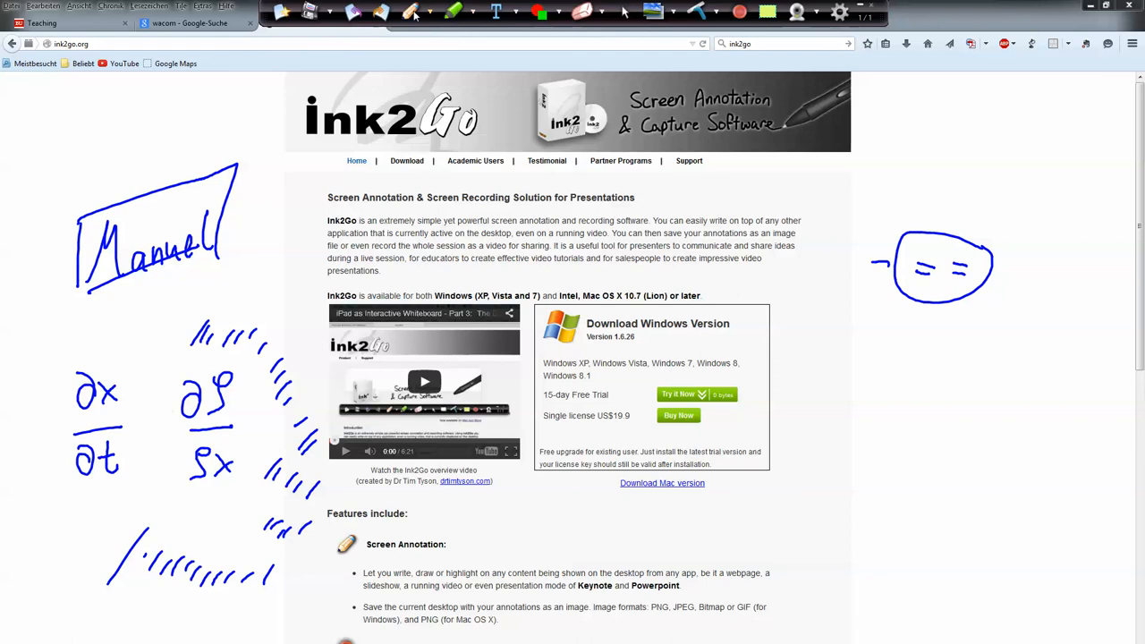
# Show Ink2Go's pen colour and thickness choices for the highlighter
pyautogui.click(414, 11)
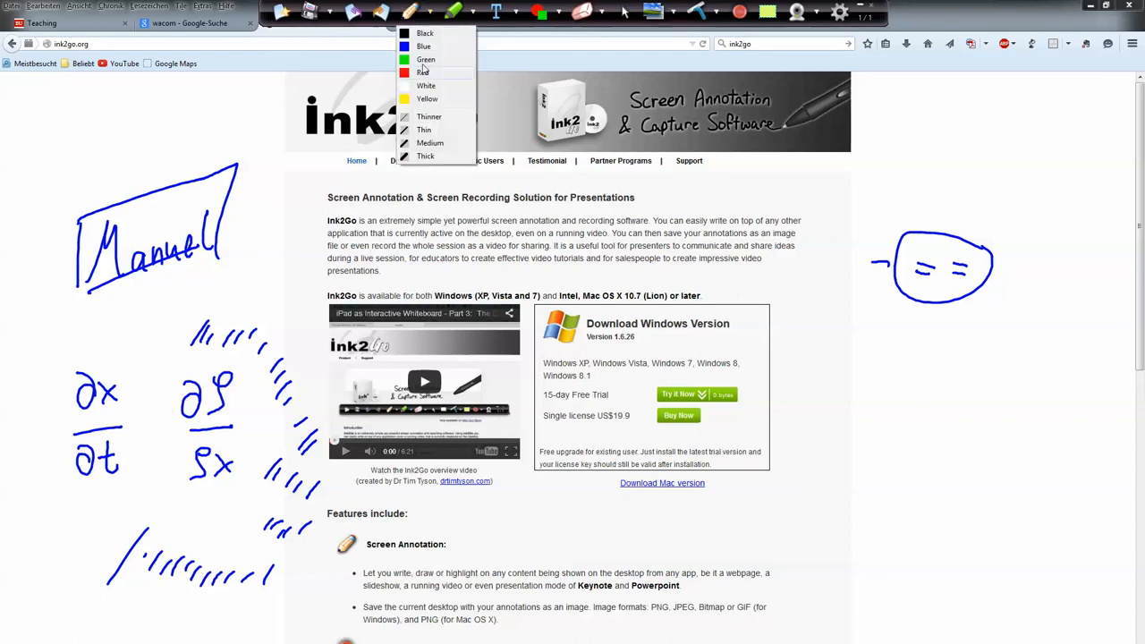
pyautogui.moveTo(436, 98)
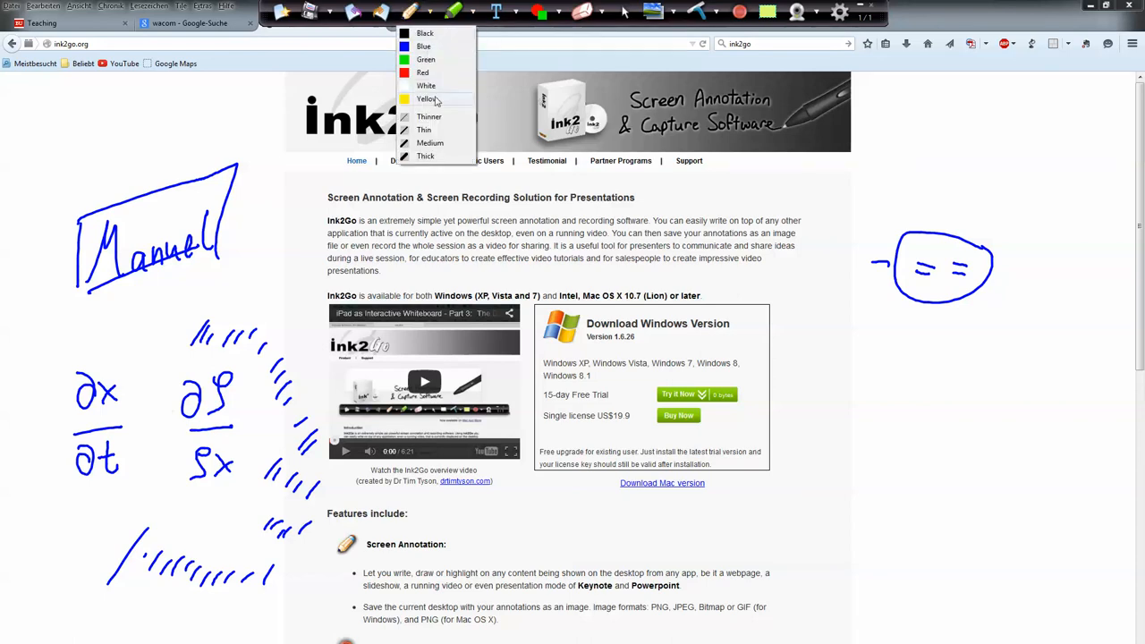
pyautogui.moveTo(429, 117)
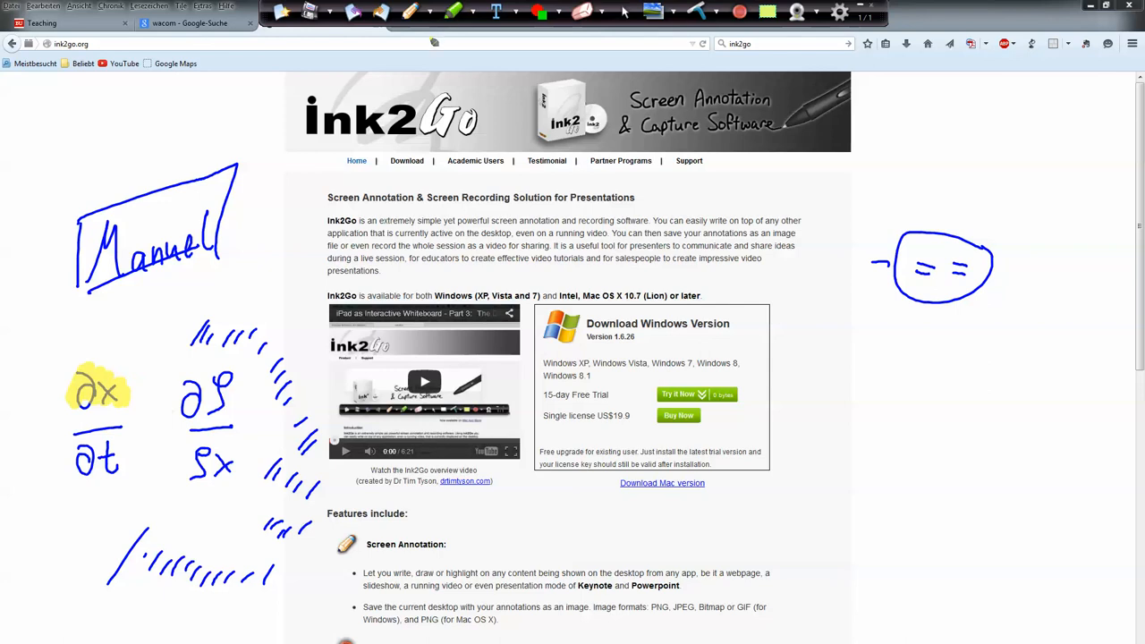
pyautogui.moveTo(461, 10)
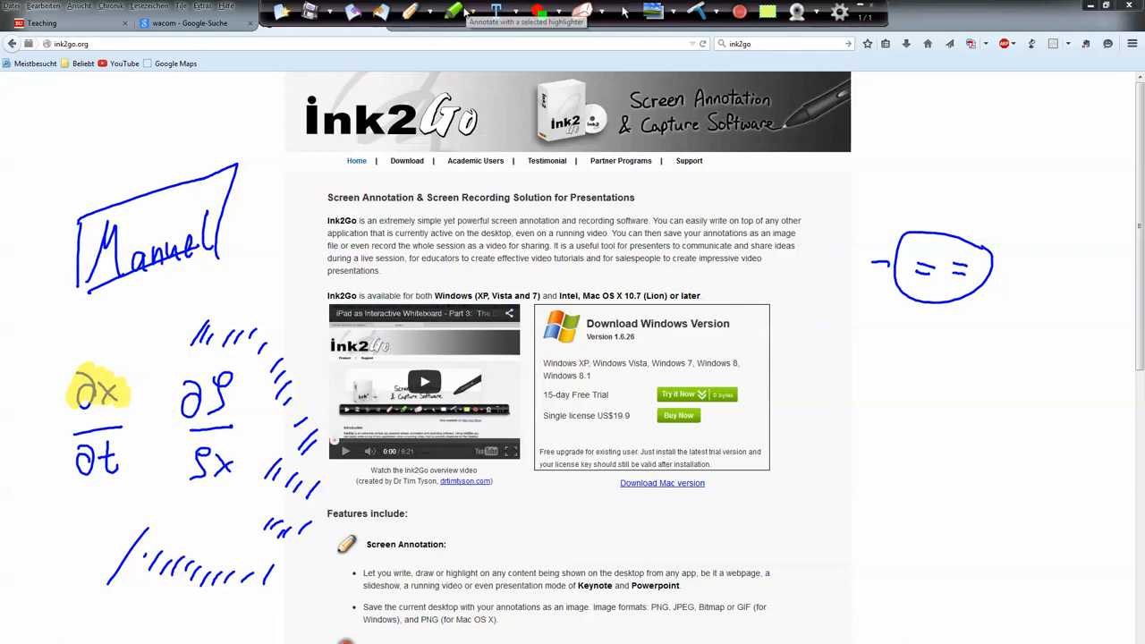
pyautogui.click(465, 12)
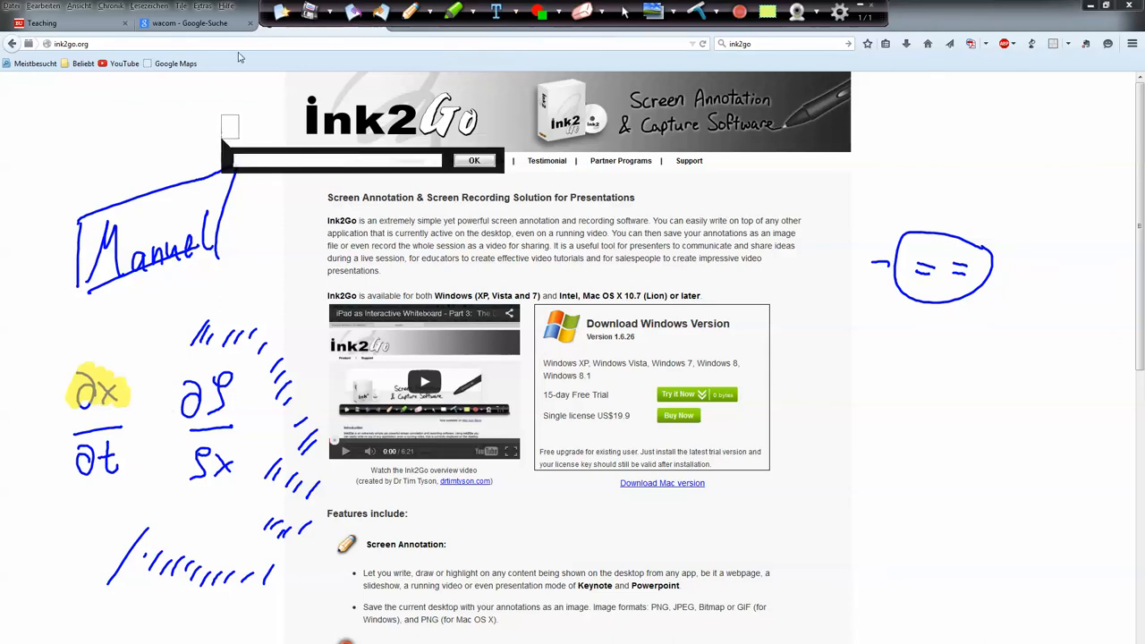
pyautogui.write('arra')
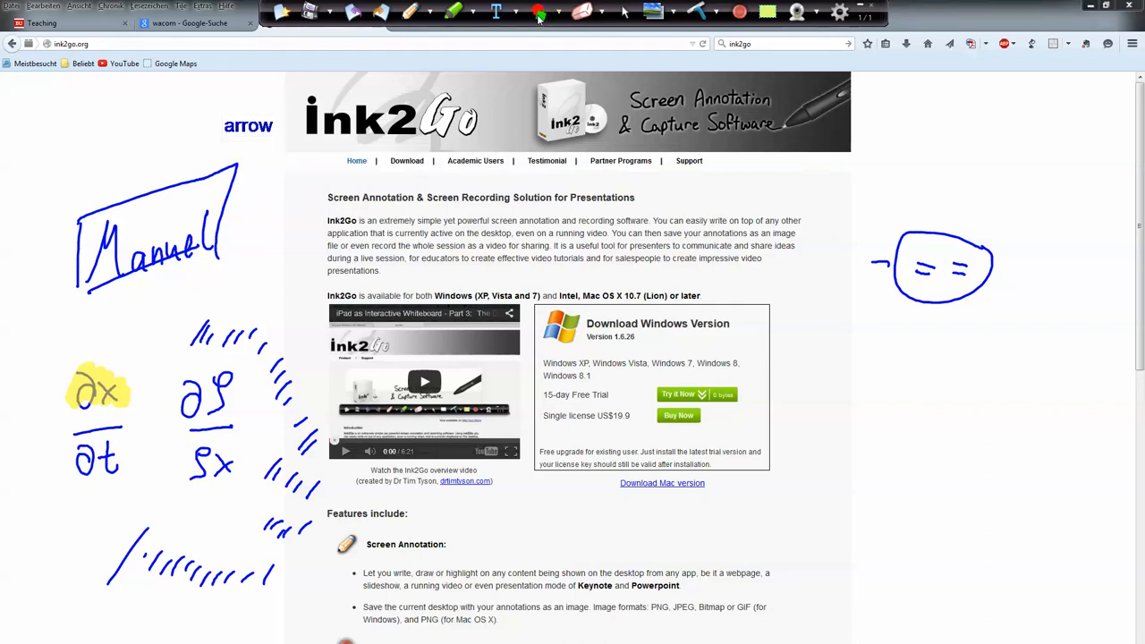
pyautogui.click(537, 11)
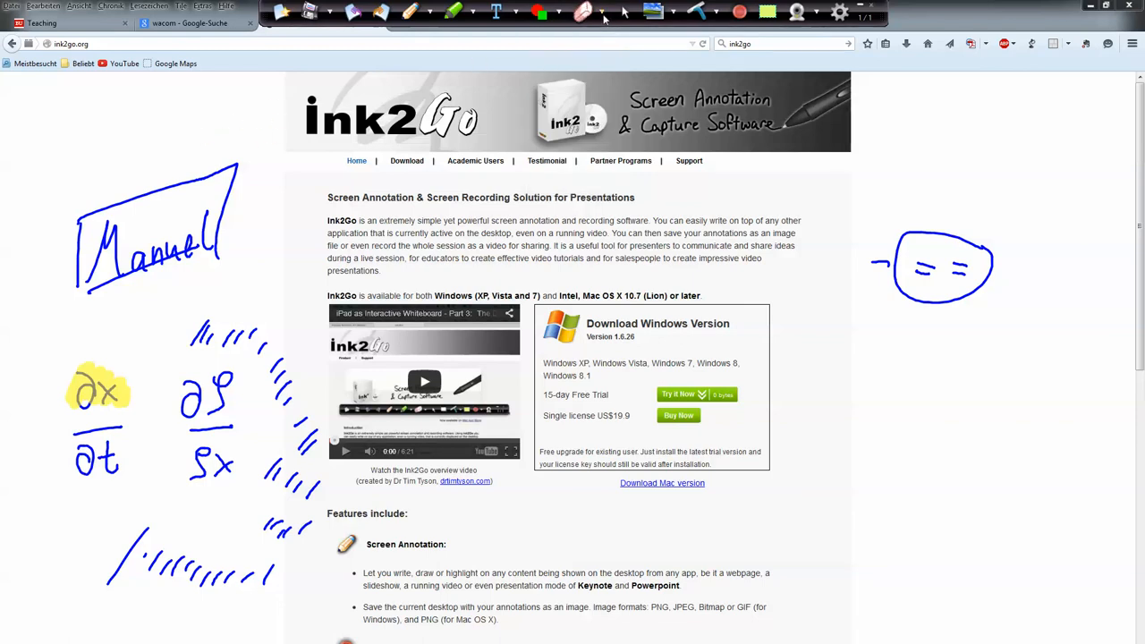
pyautogui.moveTo(583, 11)
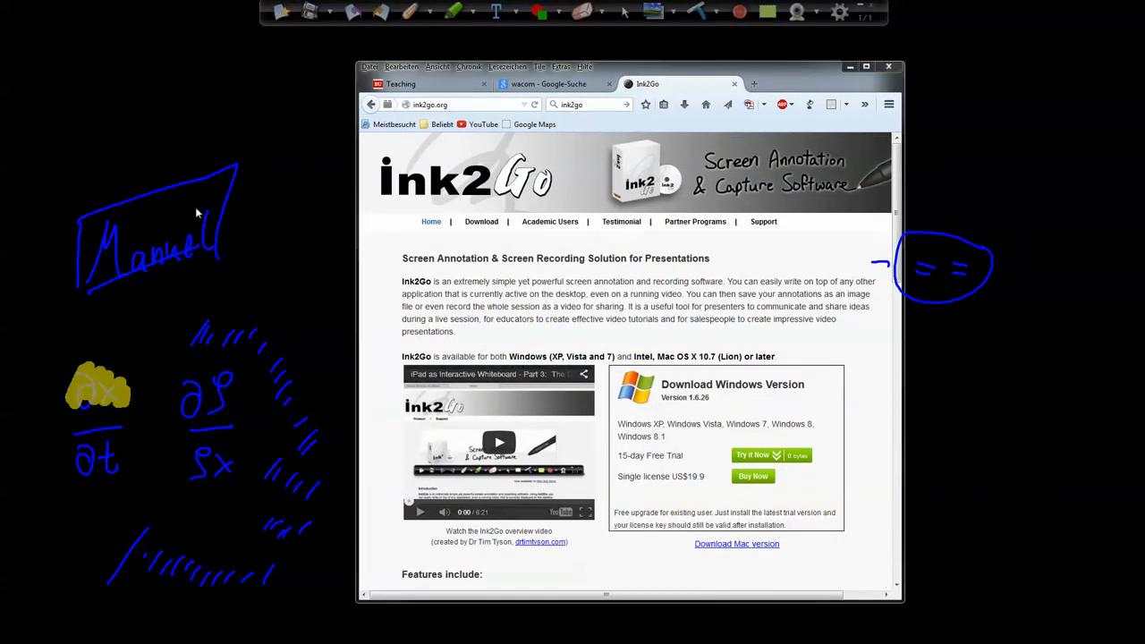
pyautogui.moveTo(208, 211)
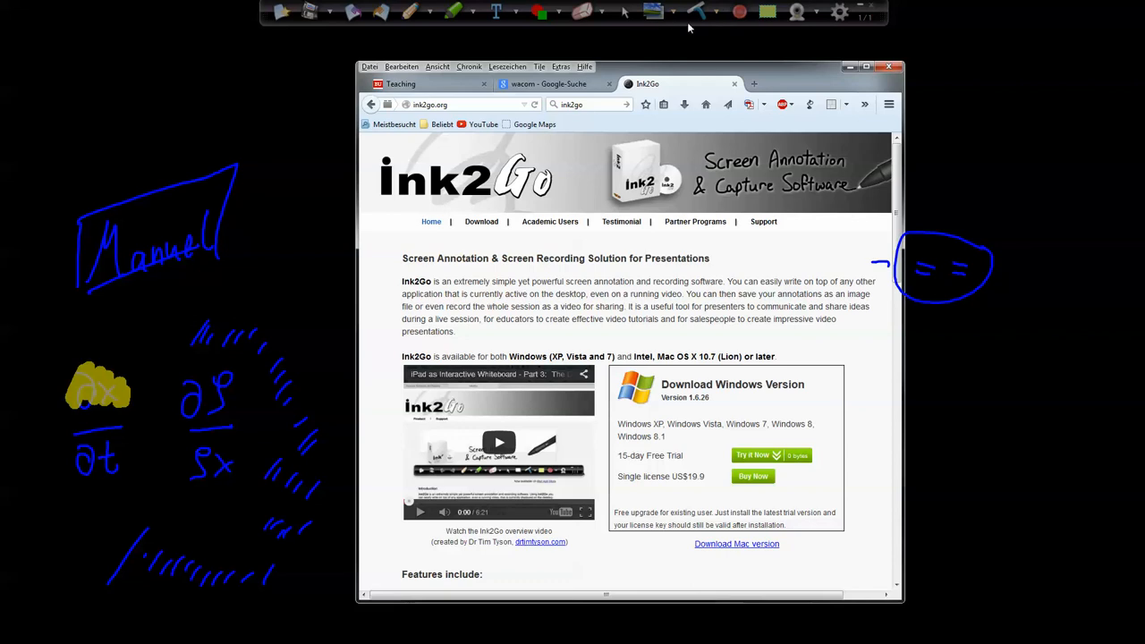
pyautogui.moveTo(653, 11)
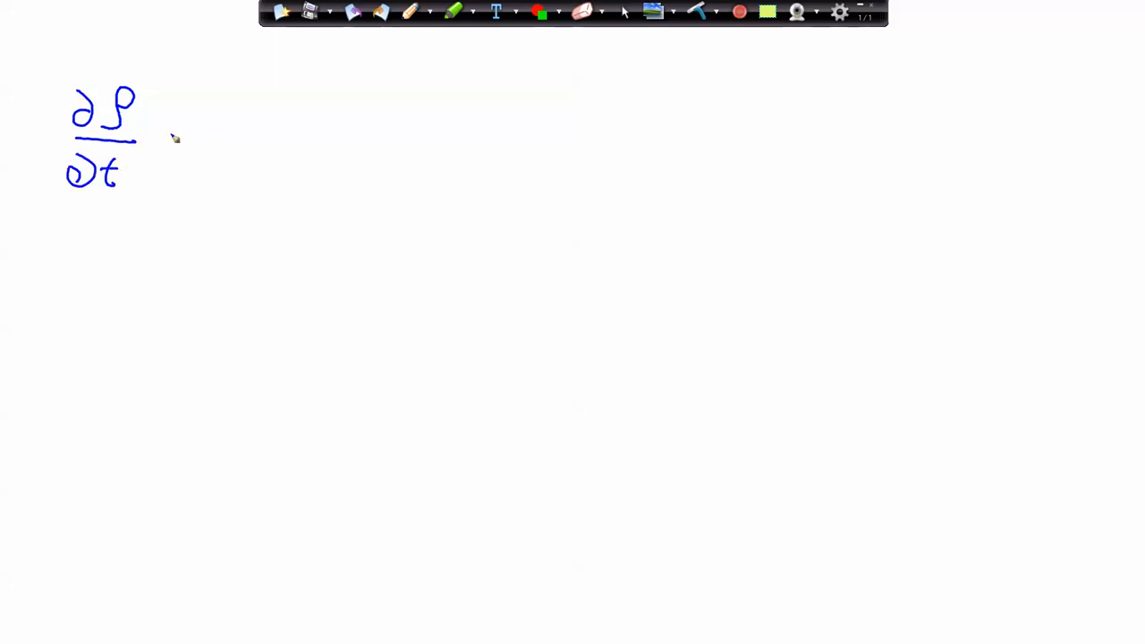
# Finish ∂ρ/∂t + ∂u/∂x = 0 numbered (1) on the whiteboard and return to the homepage
pyautogui.moveTo(165, 143); pyautogui.dragTo(268, 116)
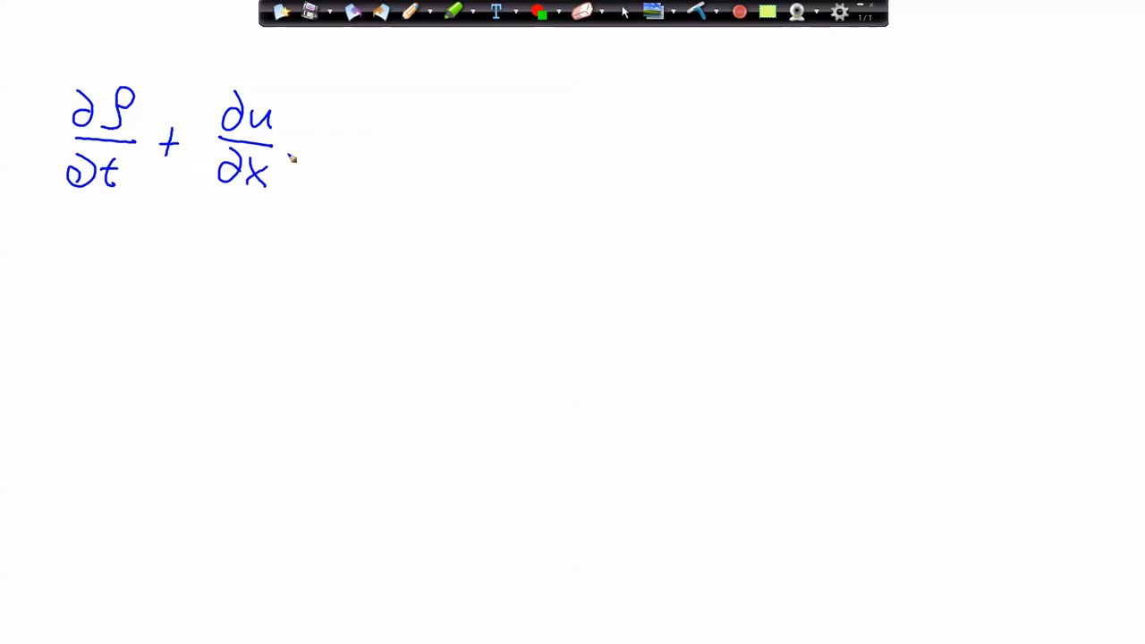
pyautogui.moveTo(304, 152); pyautogui.dragTo(367, 157)
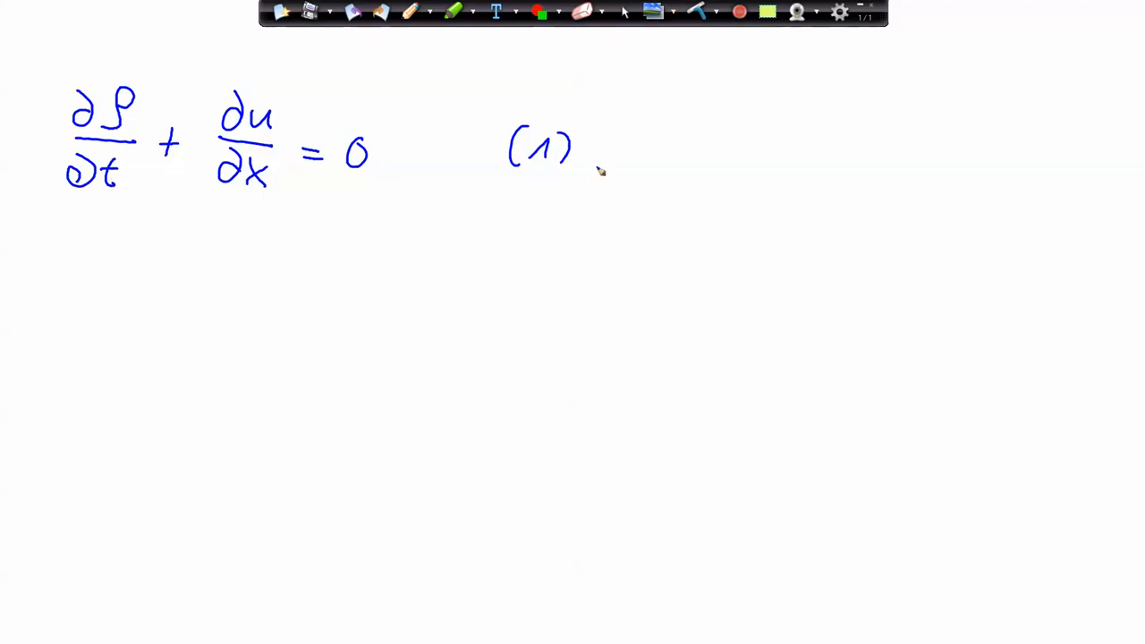
pyautogui.click(652, 10)
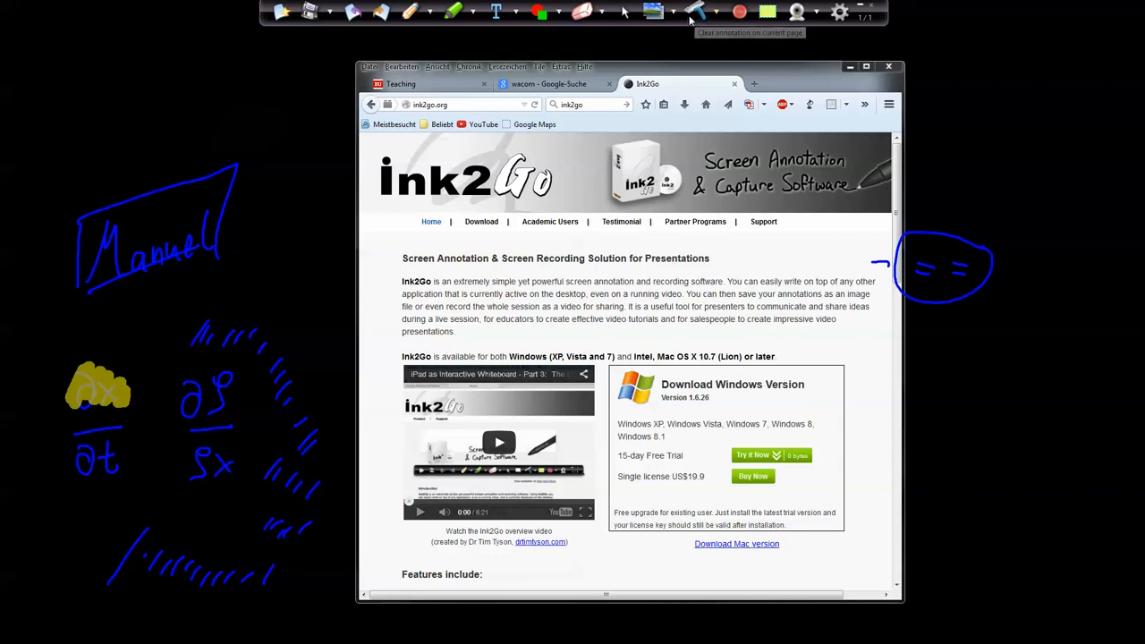
pyautogui.moveTo(288, 28)
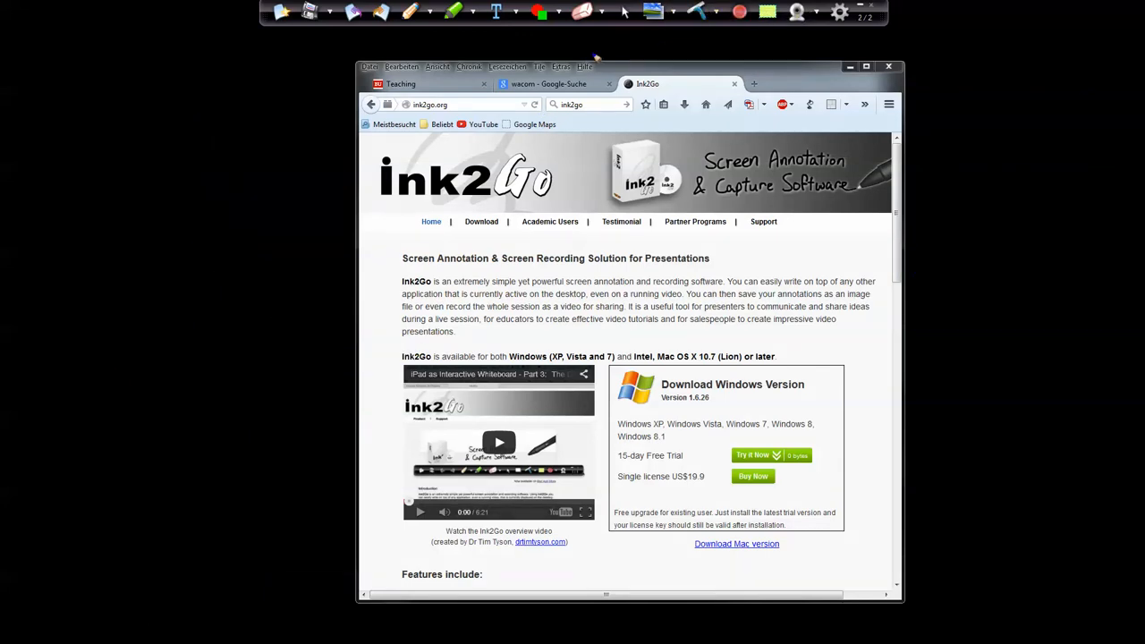
pyautogui.moveTo(739, 11)
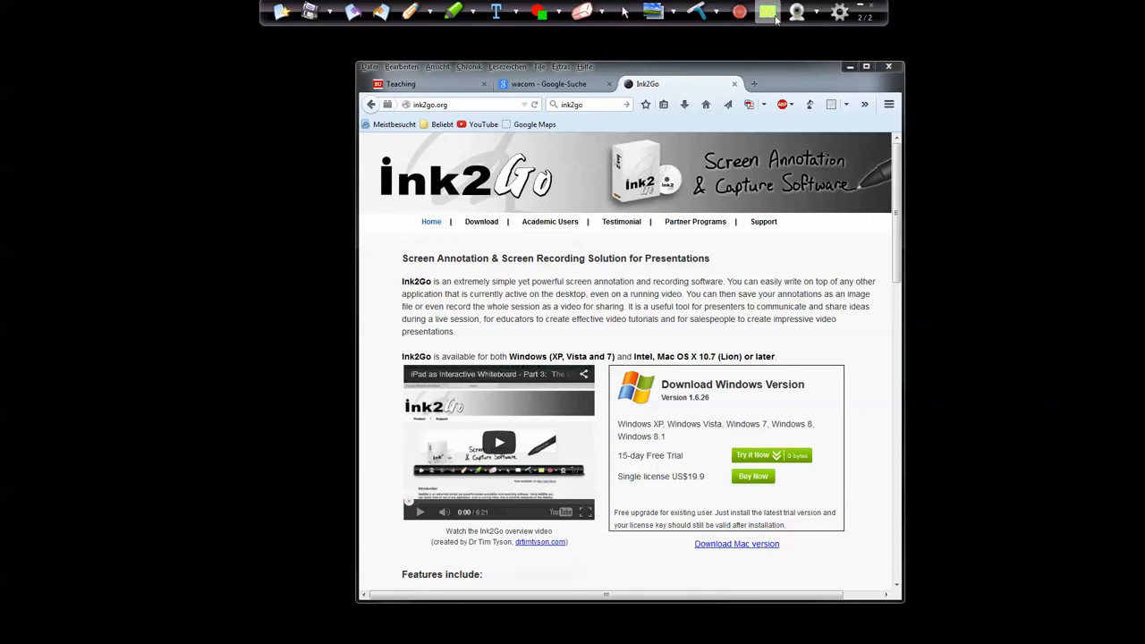
pyautogui.moveTo(767, 12)
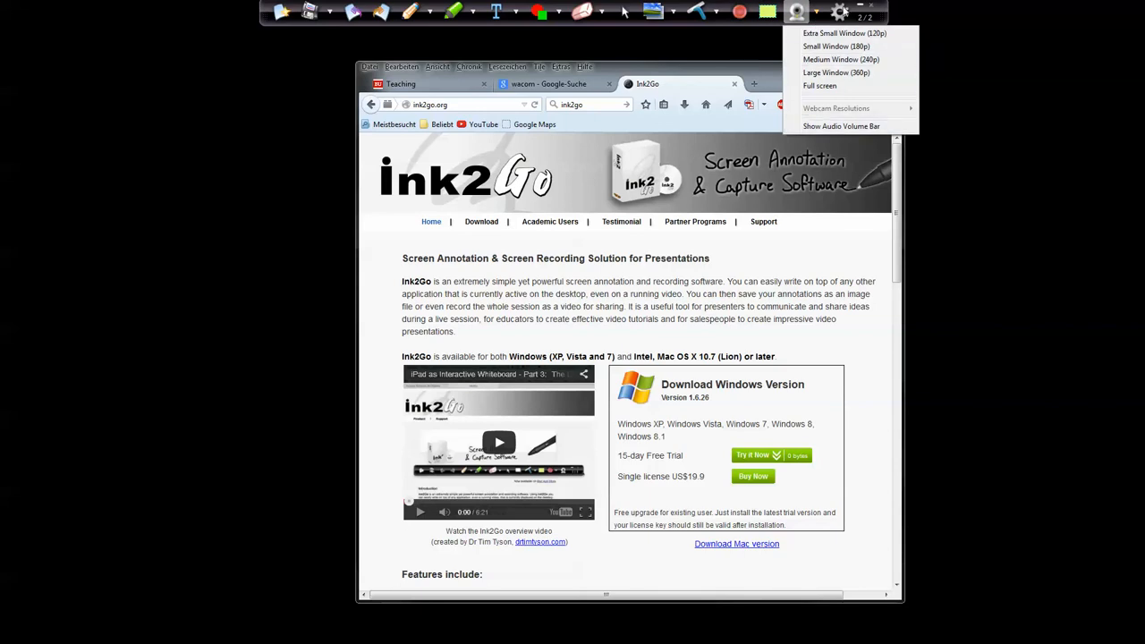
pyautogui.click(839, 11)
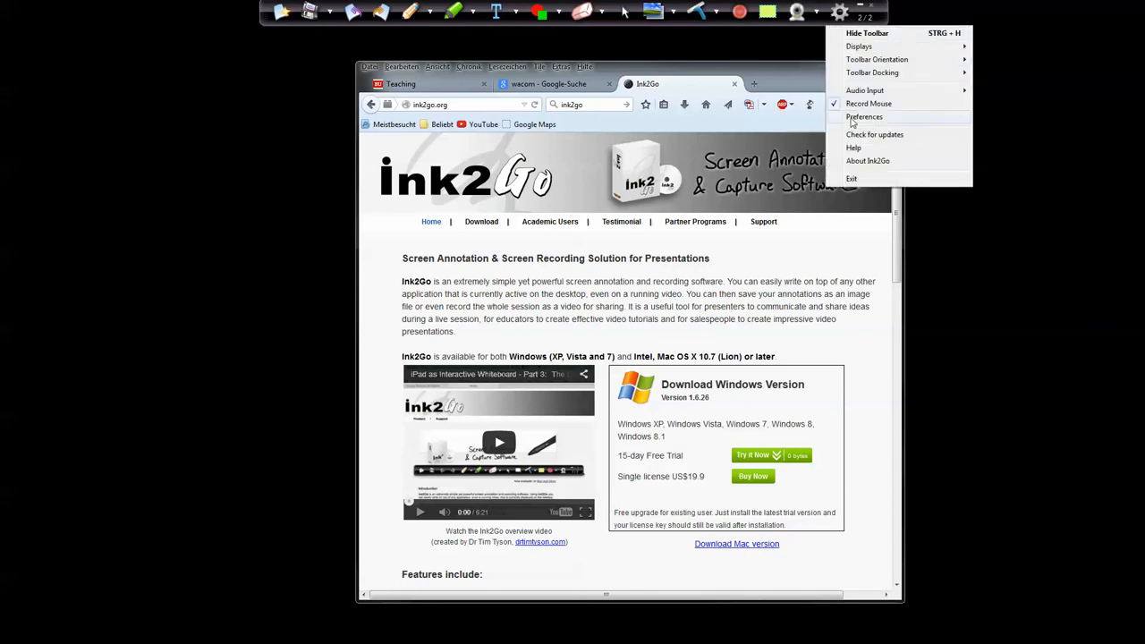
pyautogui.click(865, 118)
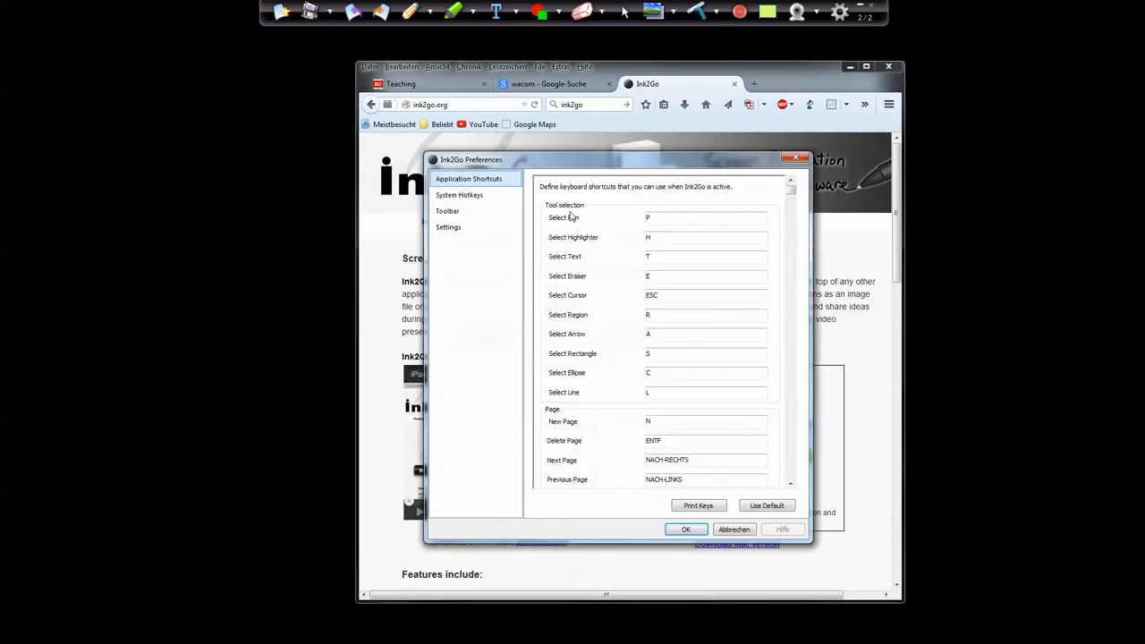
pyautogui.scroll(-3)
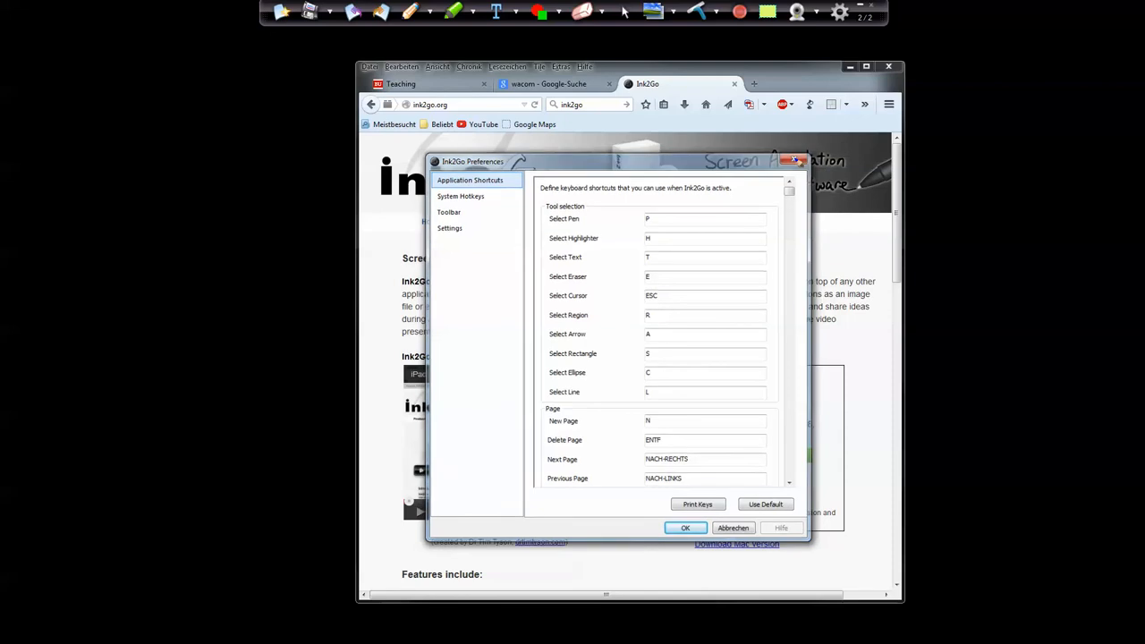
pyautogui.click(685, 528)
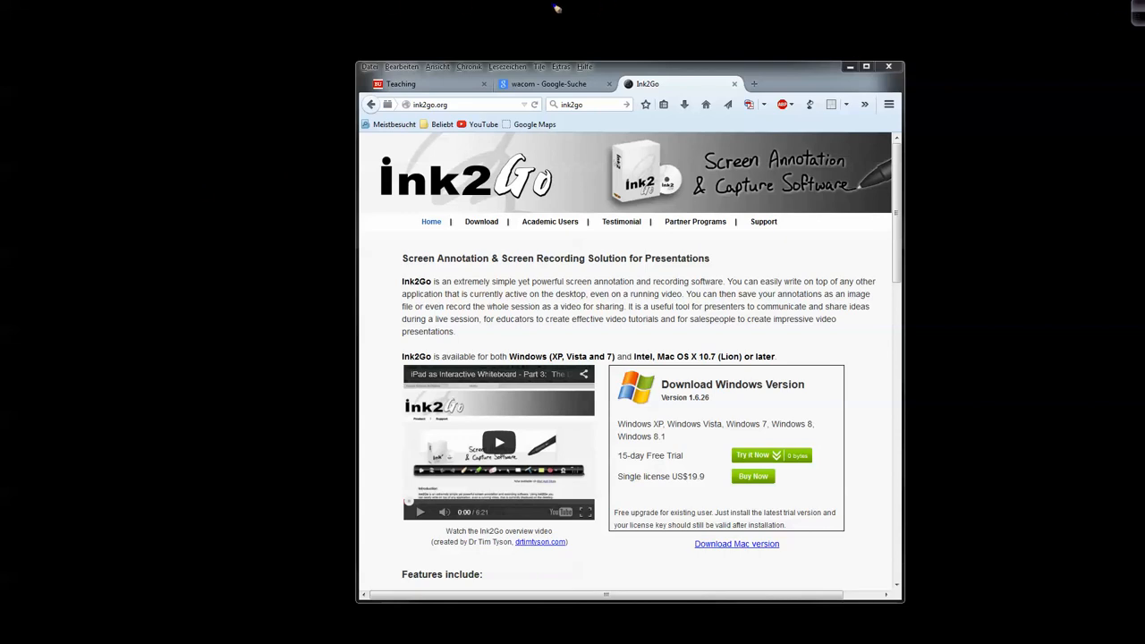
pyautogui.moveTo(666, 32)
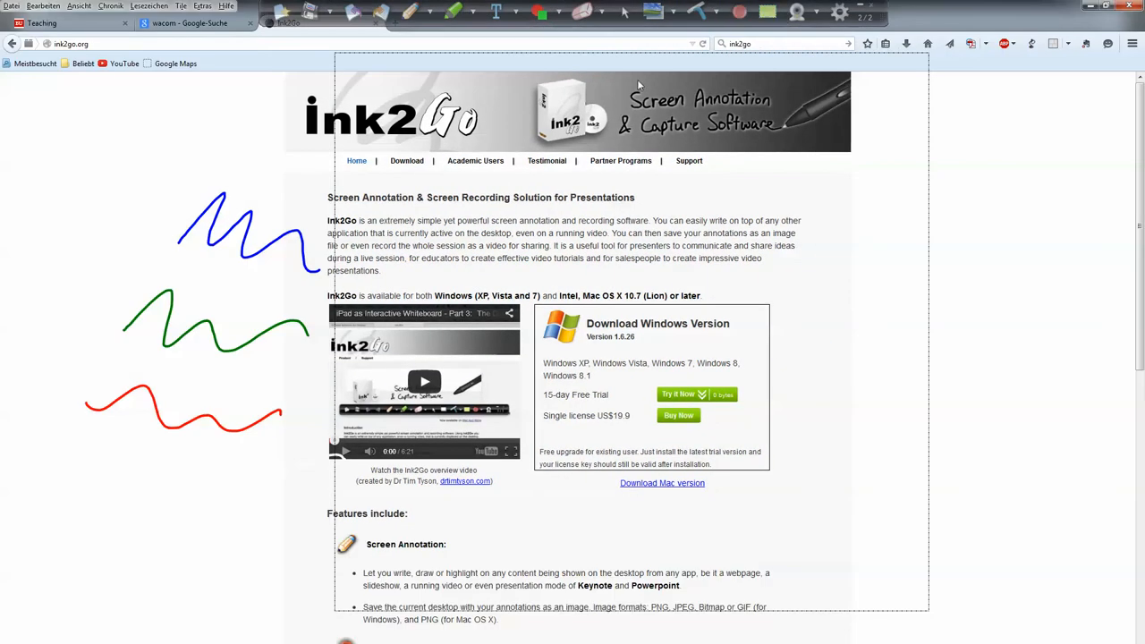
pyautogui.moveTo(655, 136)
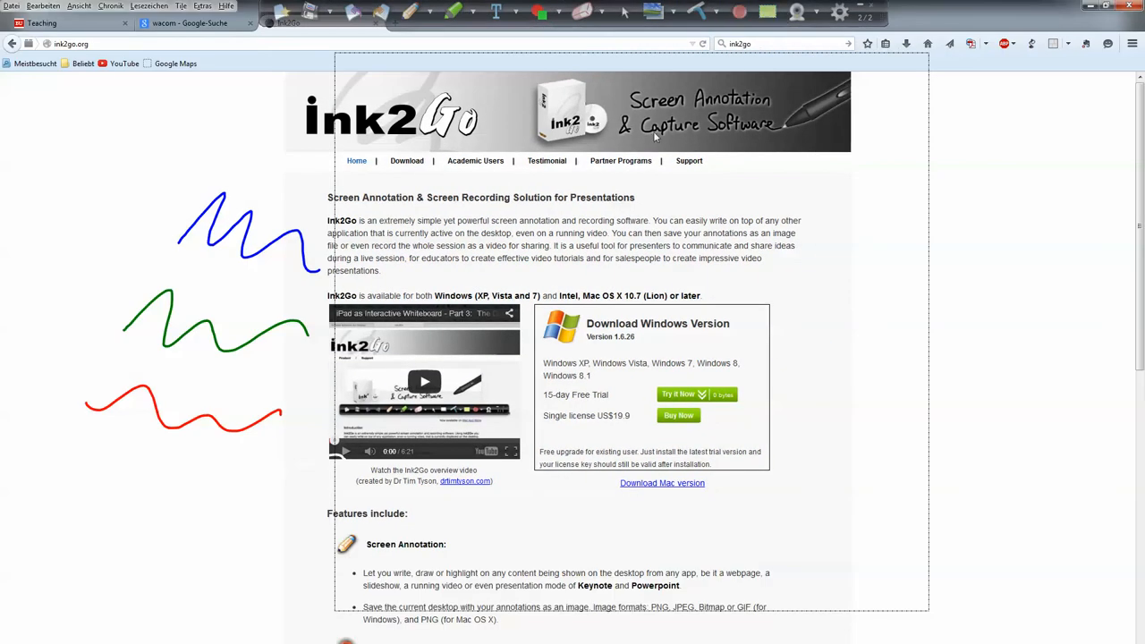
pyautogui.moveTo(664, 140)
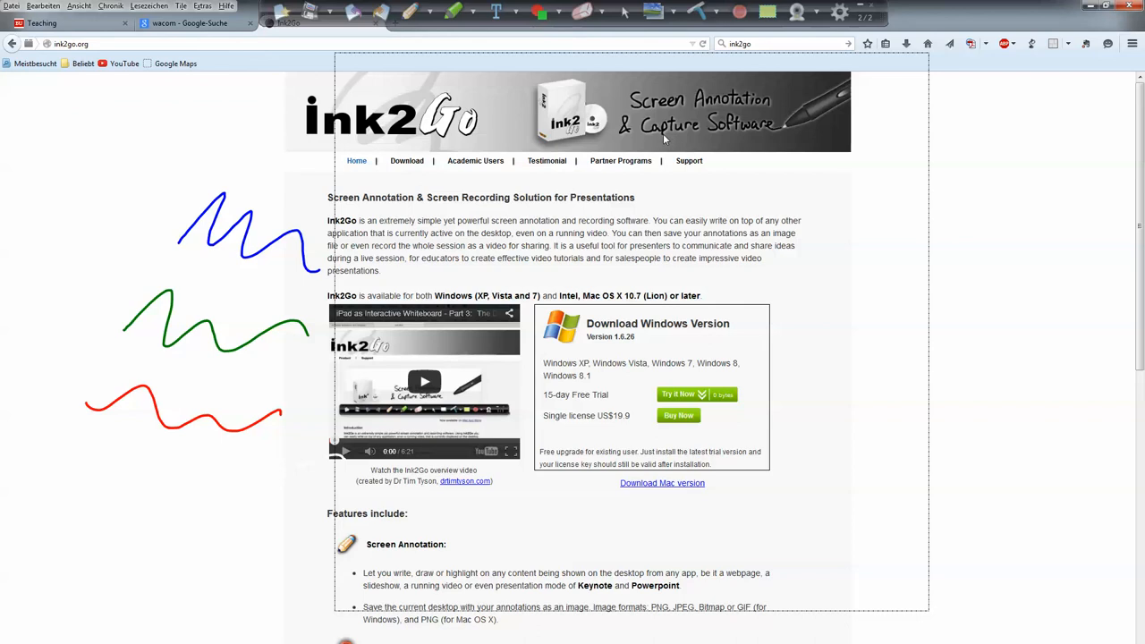
pyautogui.moveTo(647, 290)
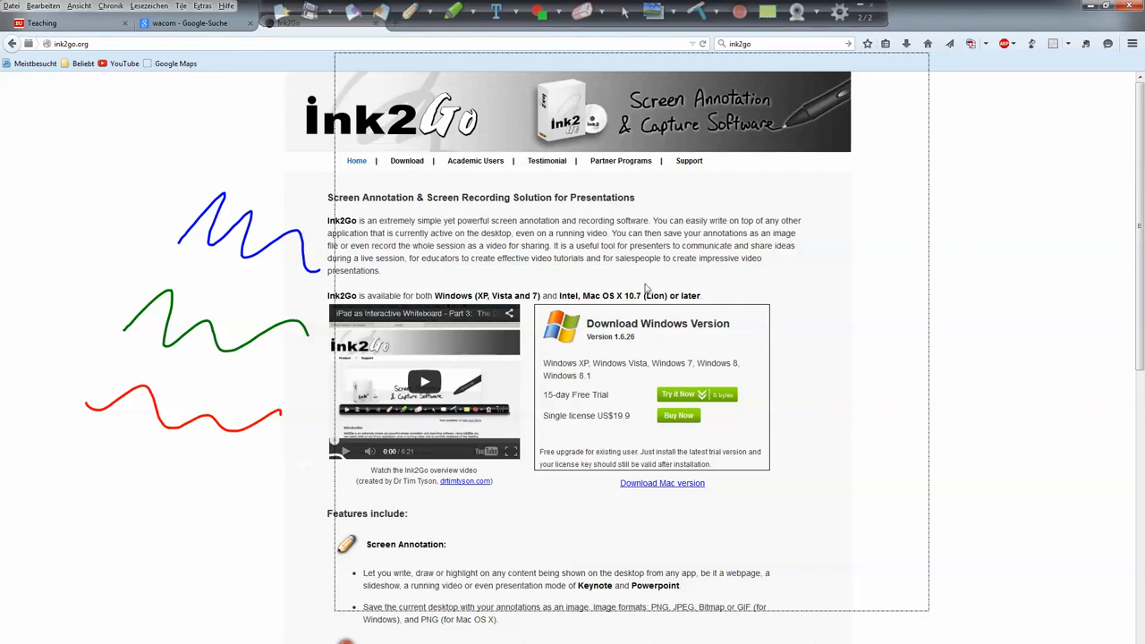